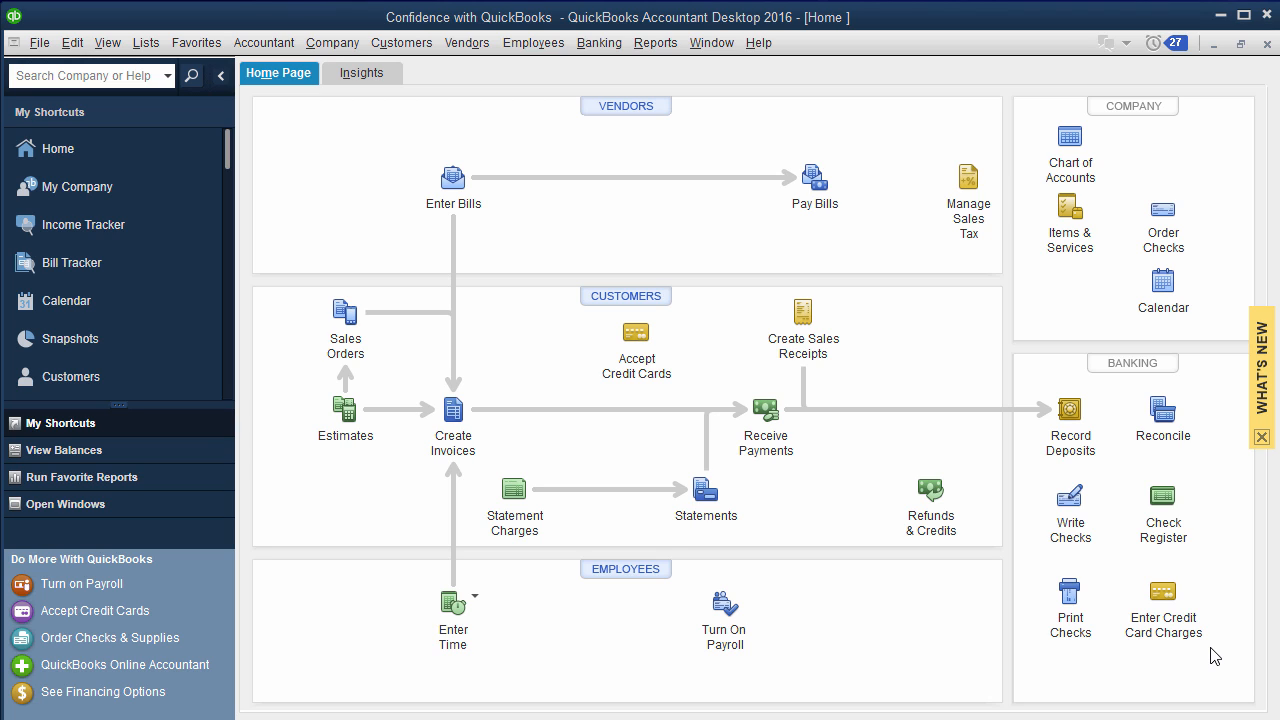
# Bring up the Chart of Accounts from Lists and select the Petty Cash account.
pyautogui.click(145, 42)
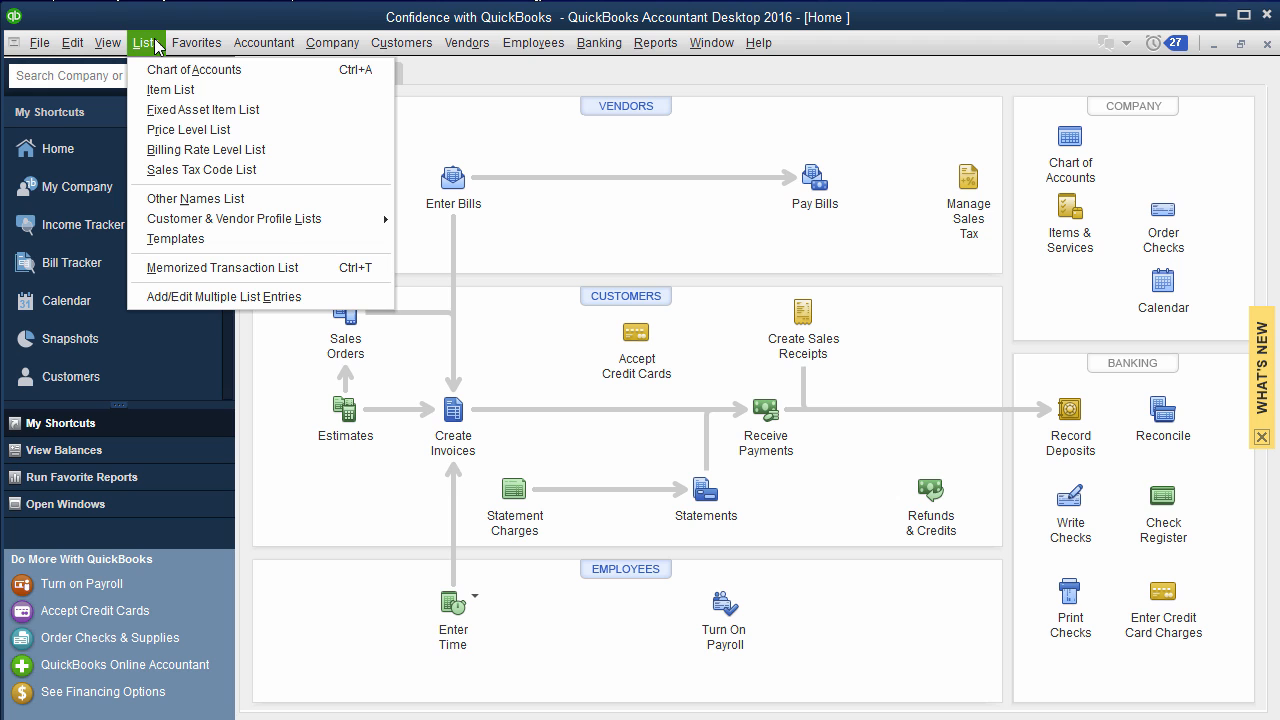
pyautogui.moveTo(194, 69)
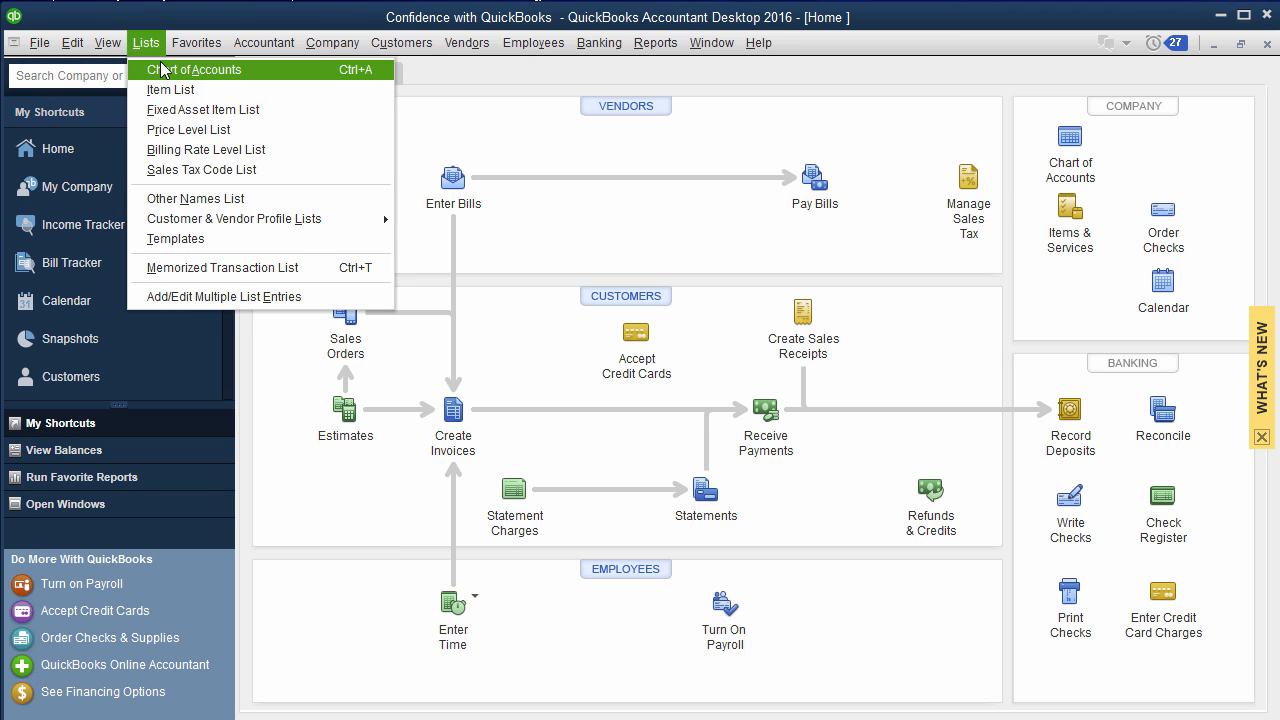
pyautogui.click(193, 69)
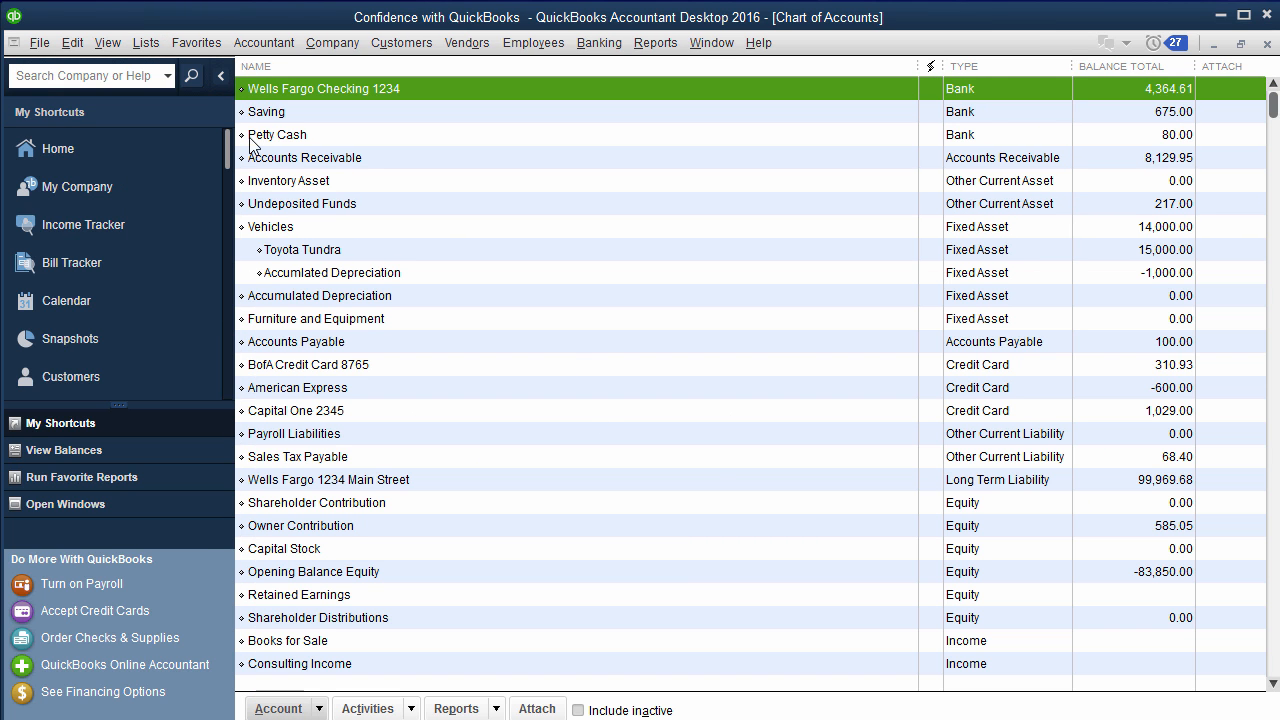
pyautogui.click(278, 134)
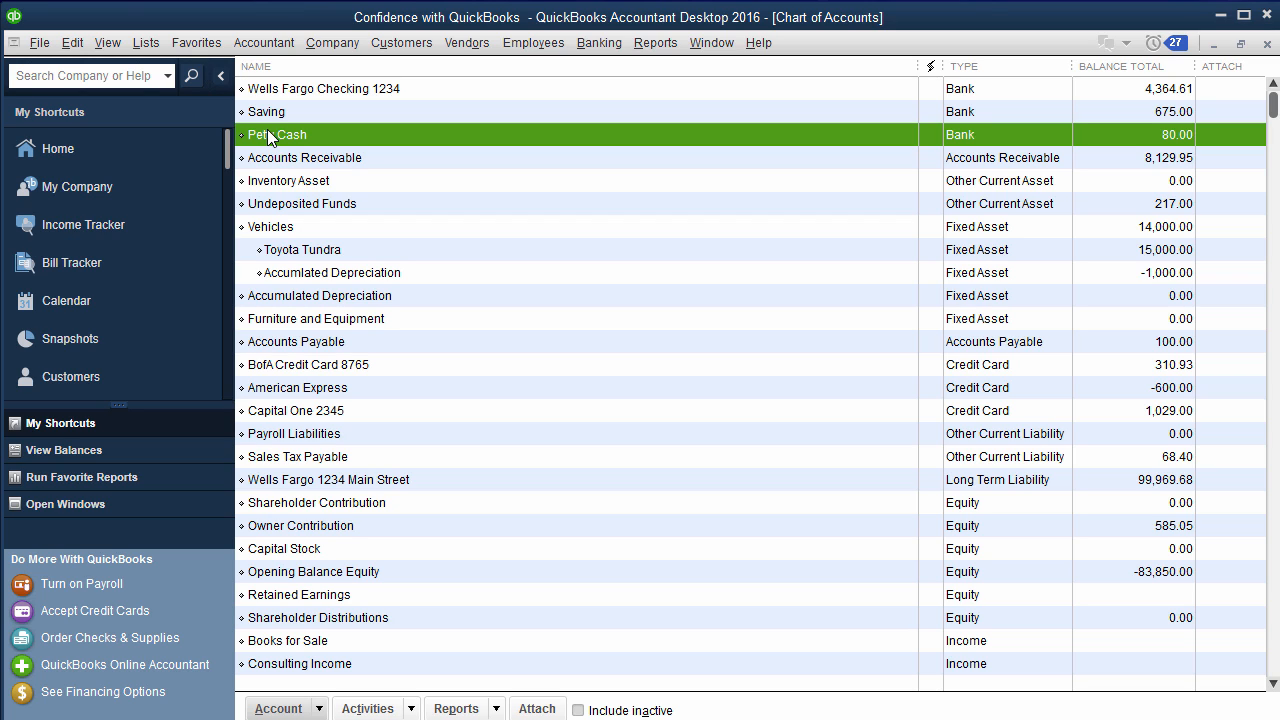
pyautogui.moveTo(340, 157)
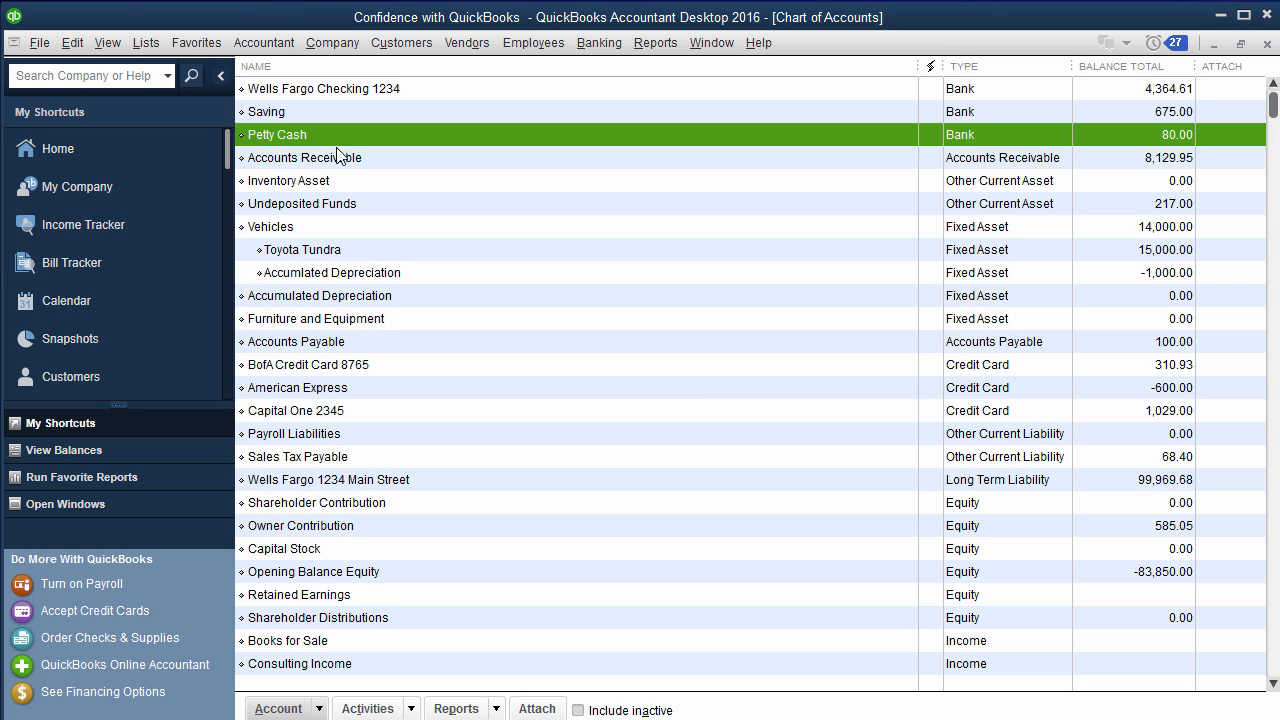
pyautogui.moveTo(978, 156)
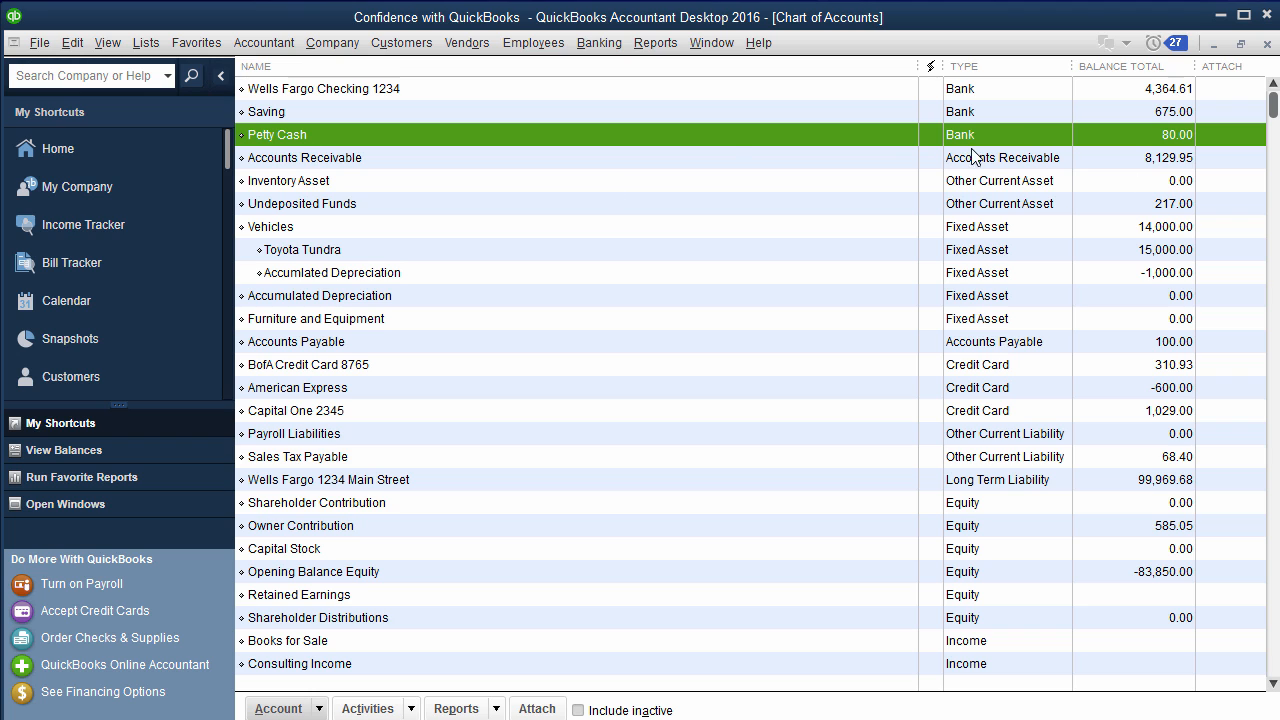
pyautogui.doubleClick(277, 134)
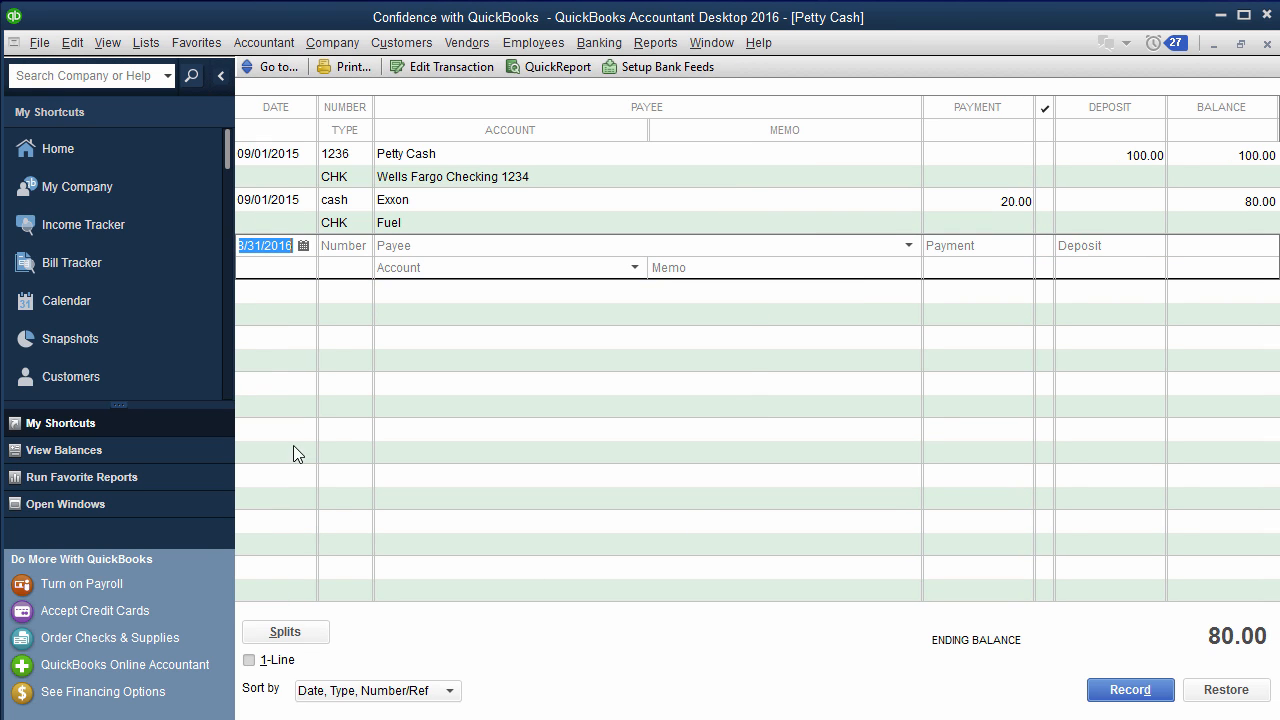
pyautogui.moveTo(293, 272)
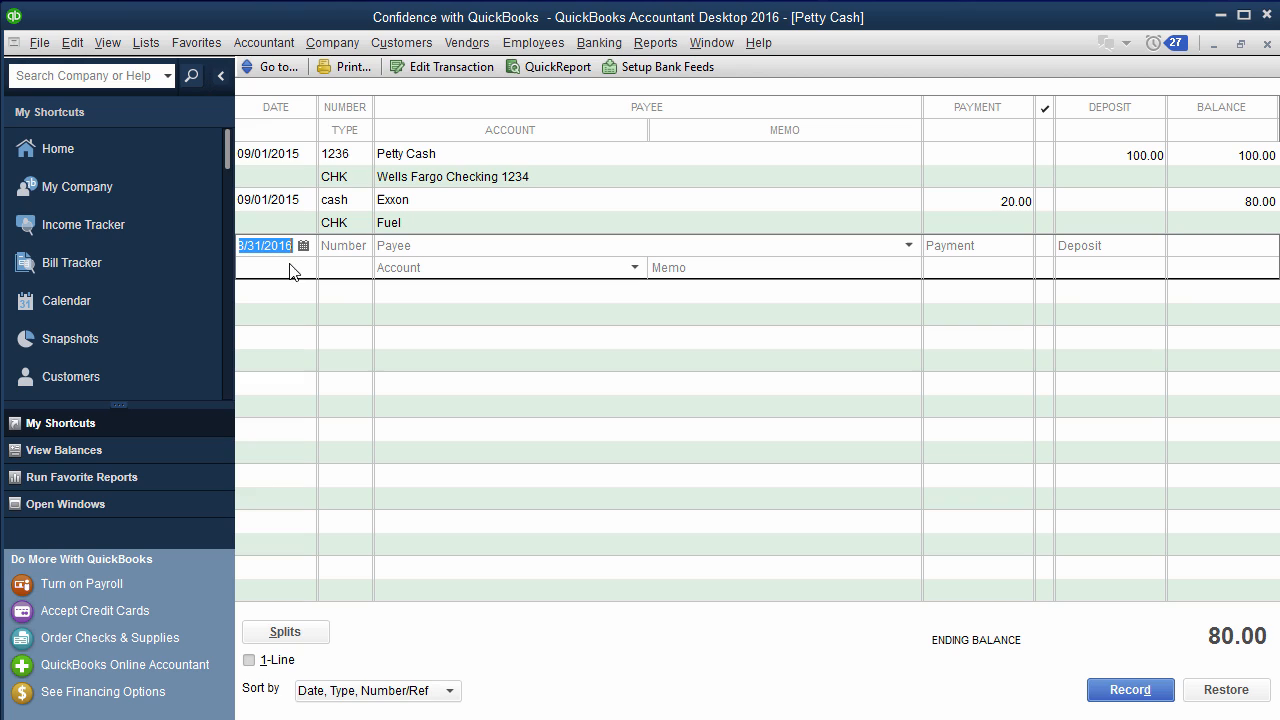
pyautogui.moveTo(1137, 254)
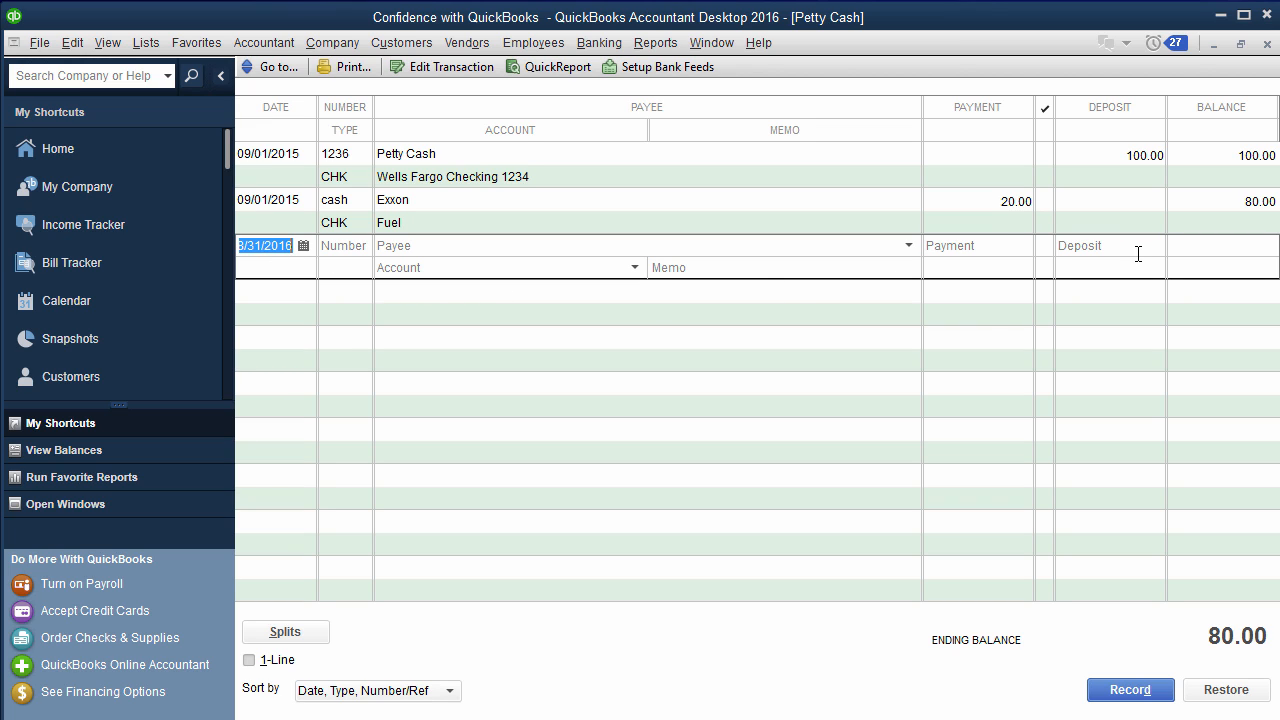
pyautogui.moveTo(996, 323)
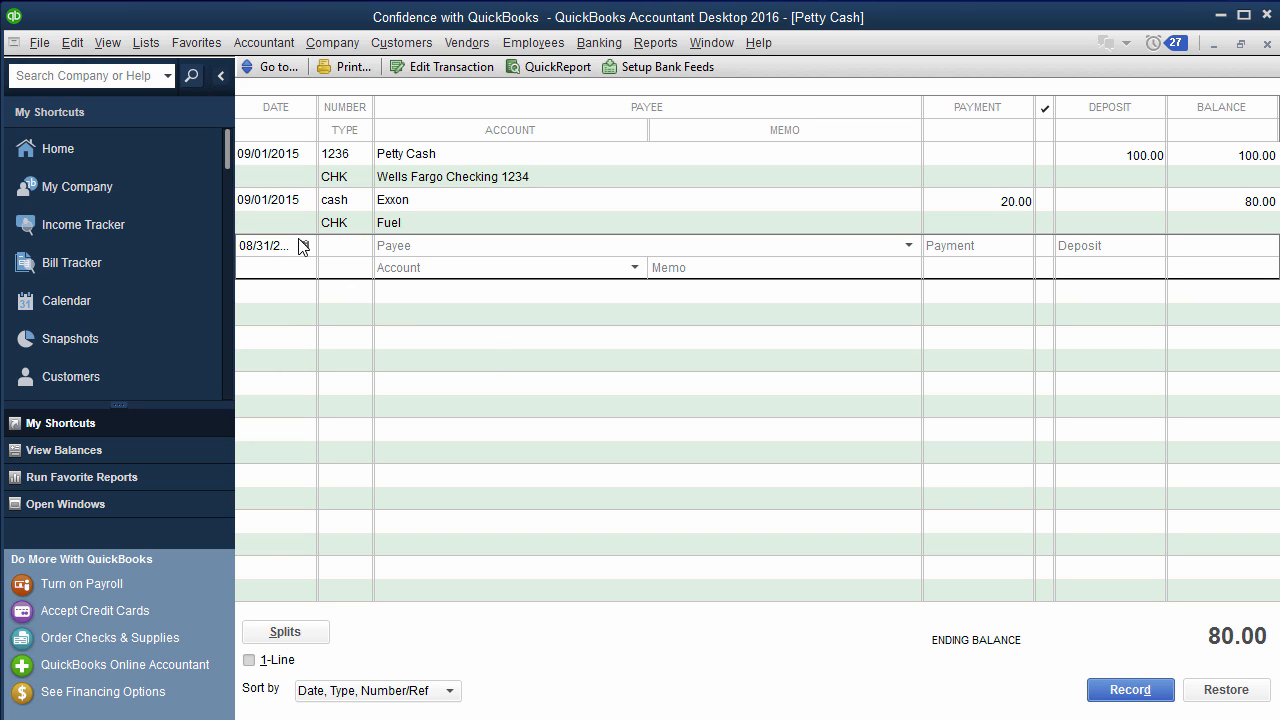
pyautogui.write('cash')
pyautogui.write('Ex')
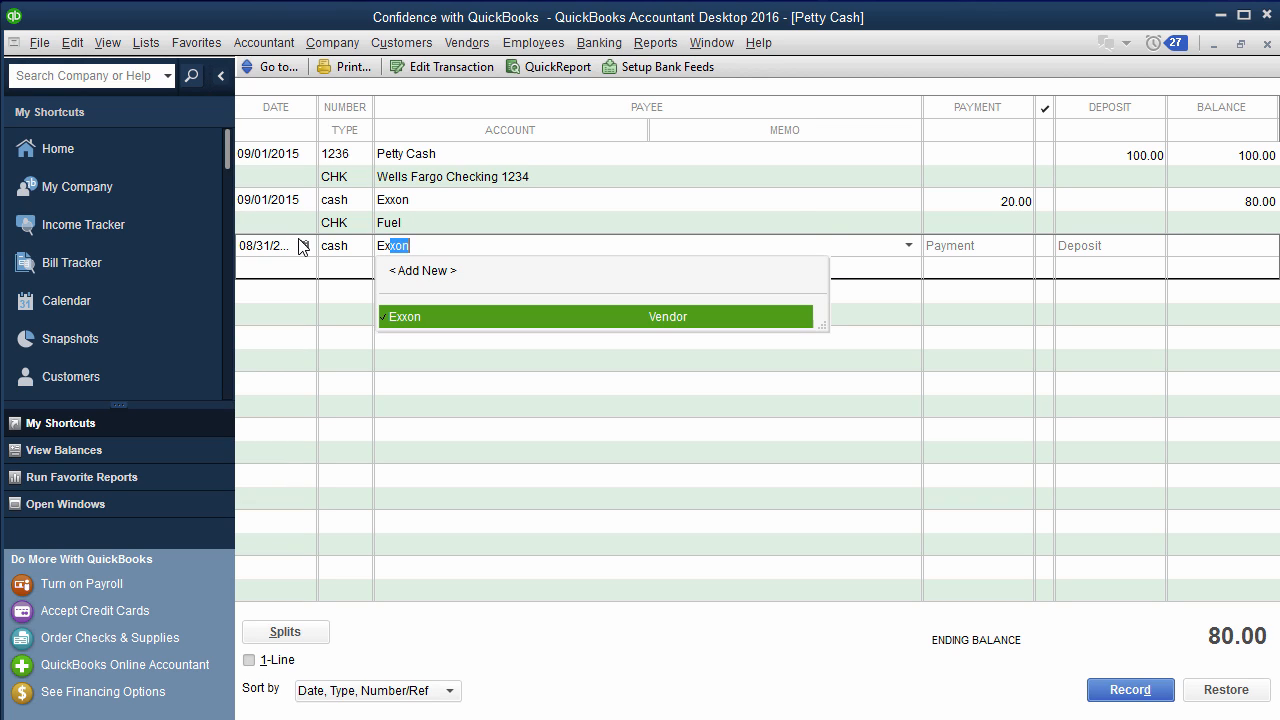
pyautogui.click(405, 316)
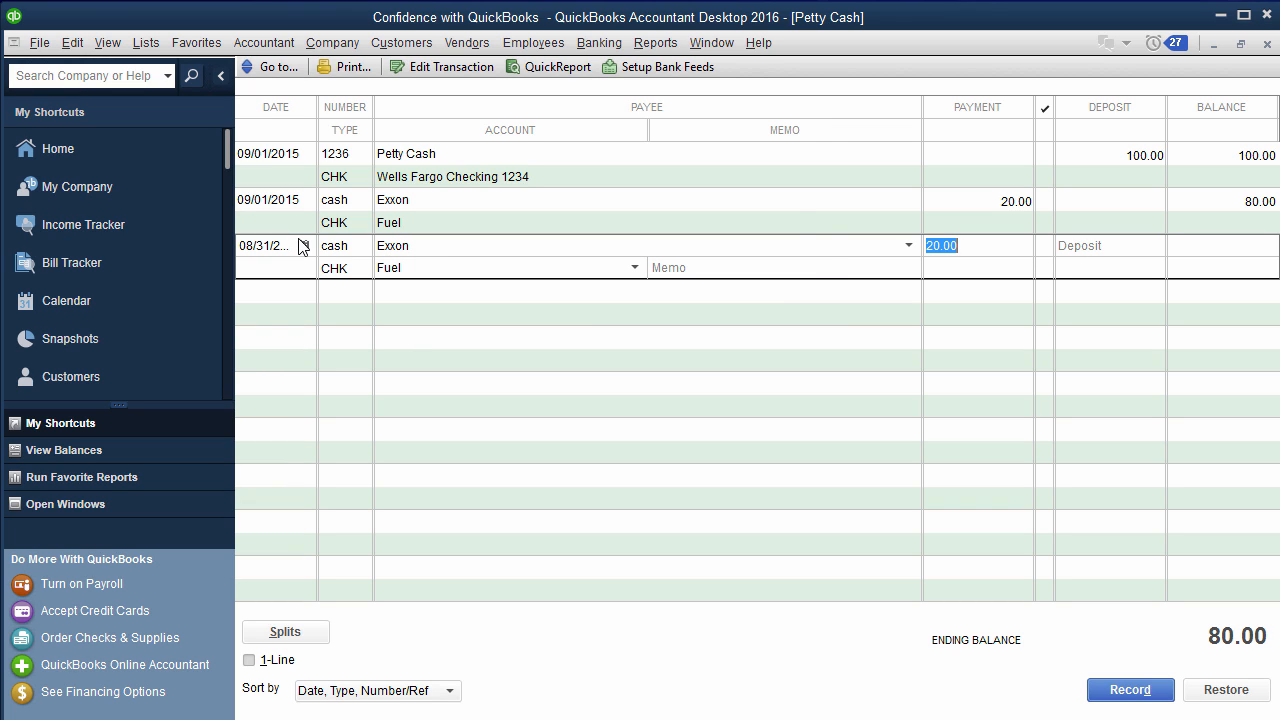
pyautogui.moveTo(708, 166)
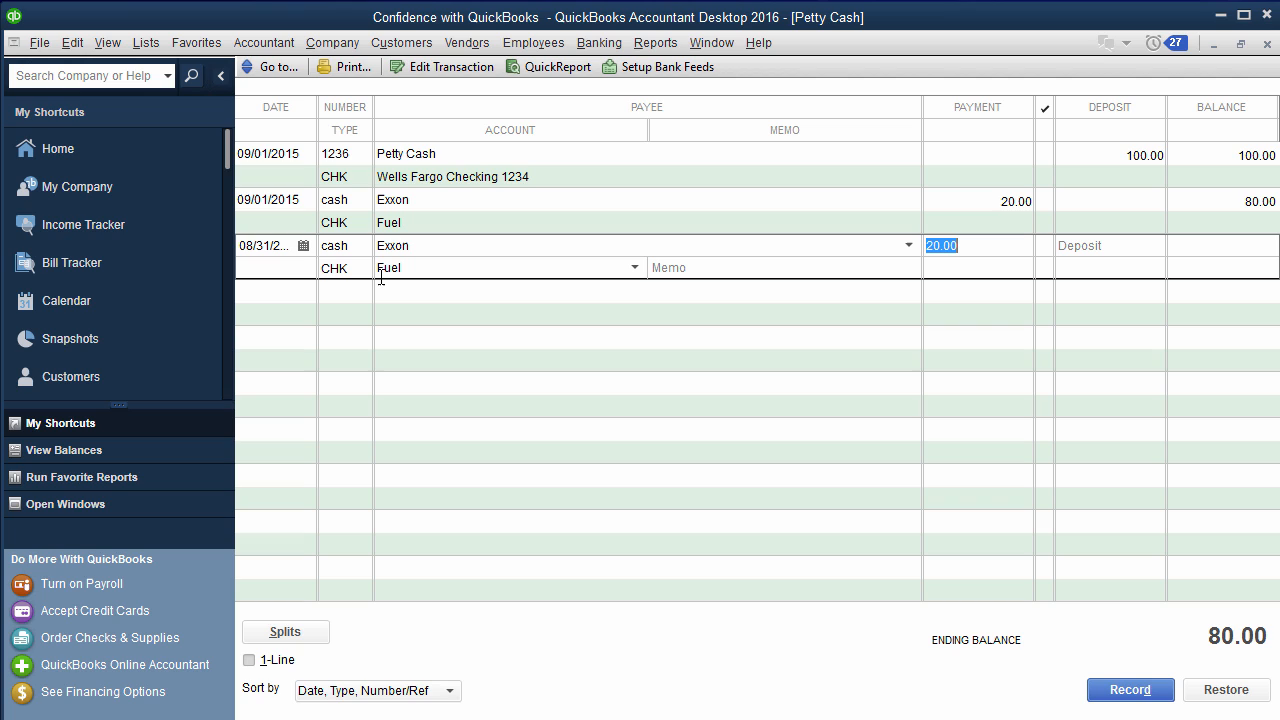
pyautogui.moveTo(610, 287)
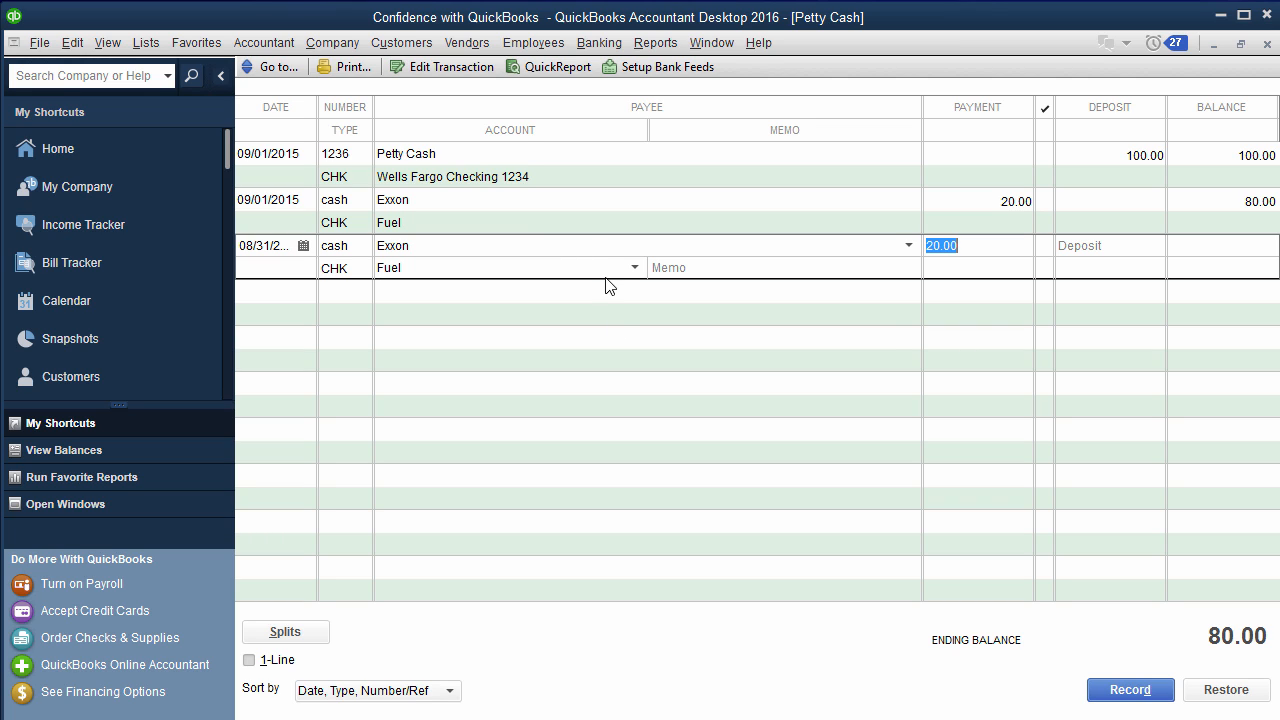
pyautogui.click(393, 245)
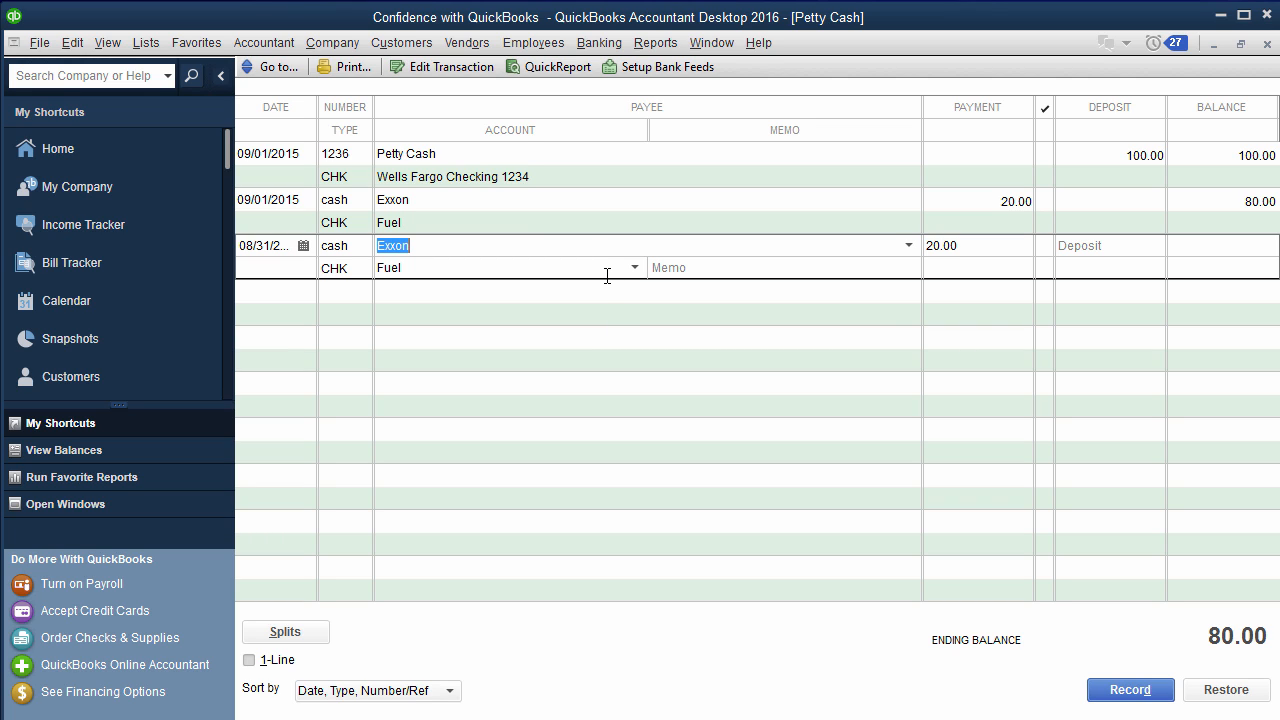
pyautogui.write('Offi')
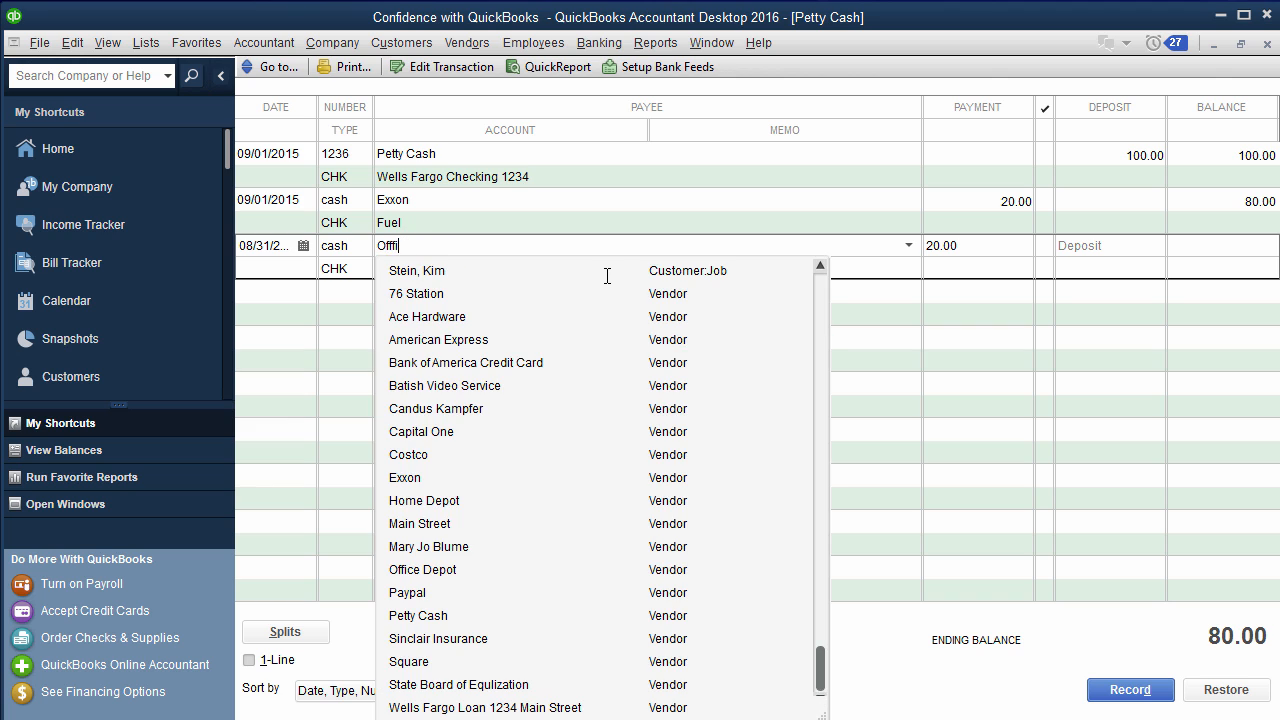
pyautogui.click(422, 569)
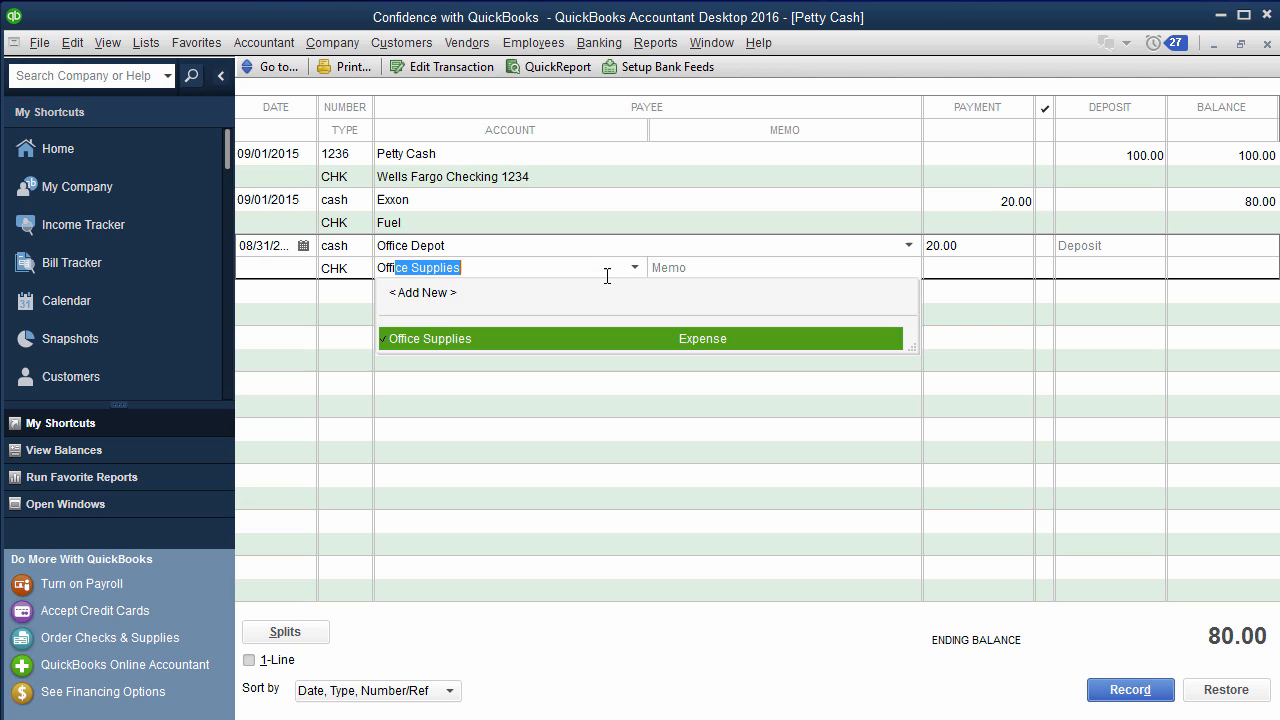
pyautogui.click(430, 338)
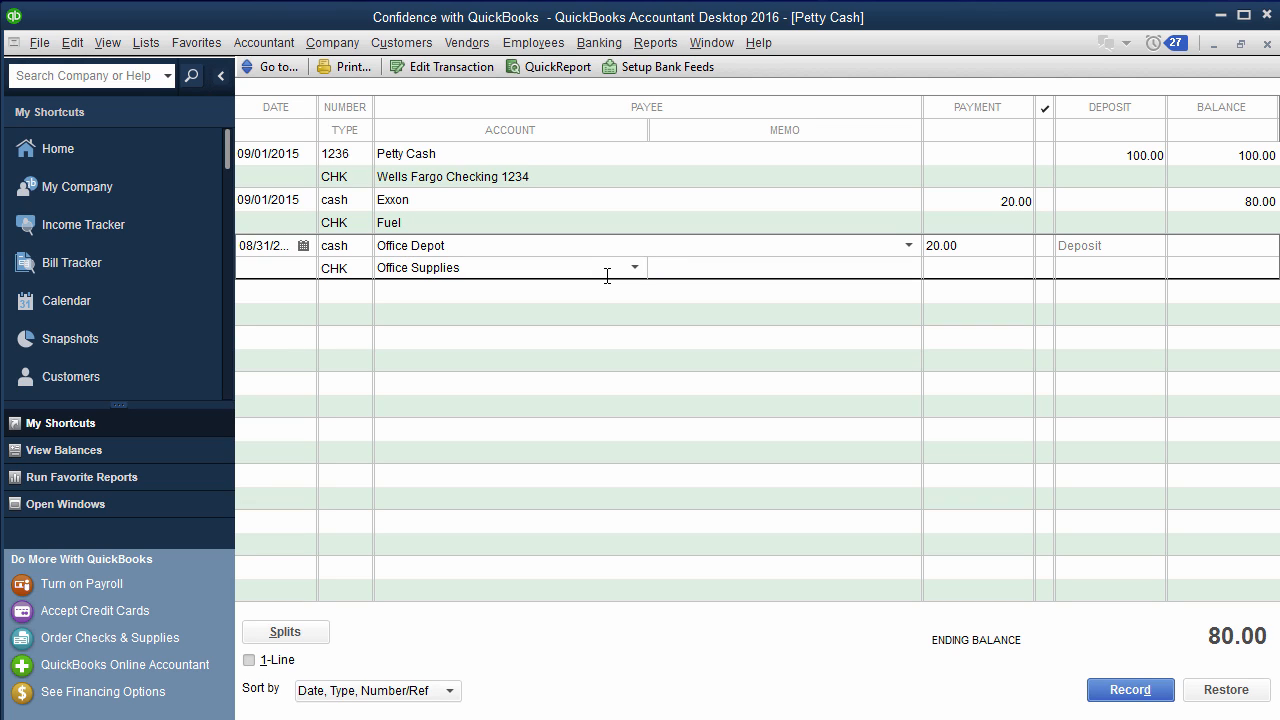
pyautogui.click(941, 245)
pyautogui.write('19.36')
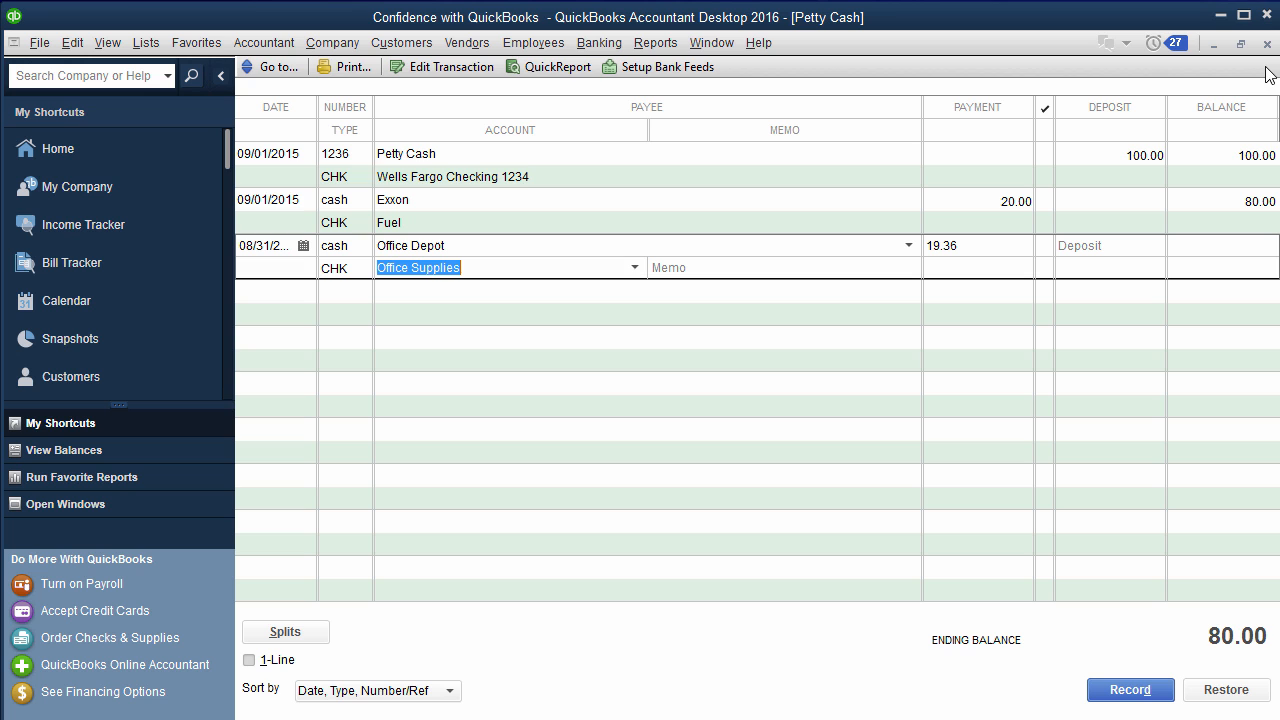
pyautogui.click(1266, 45)
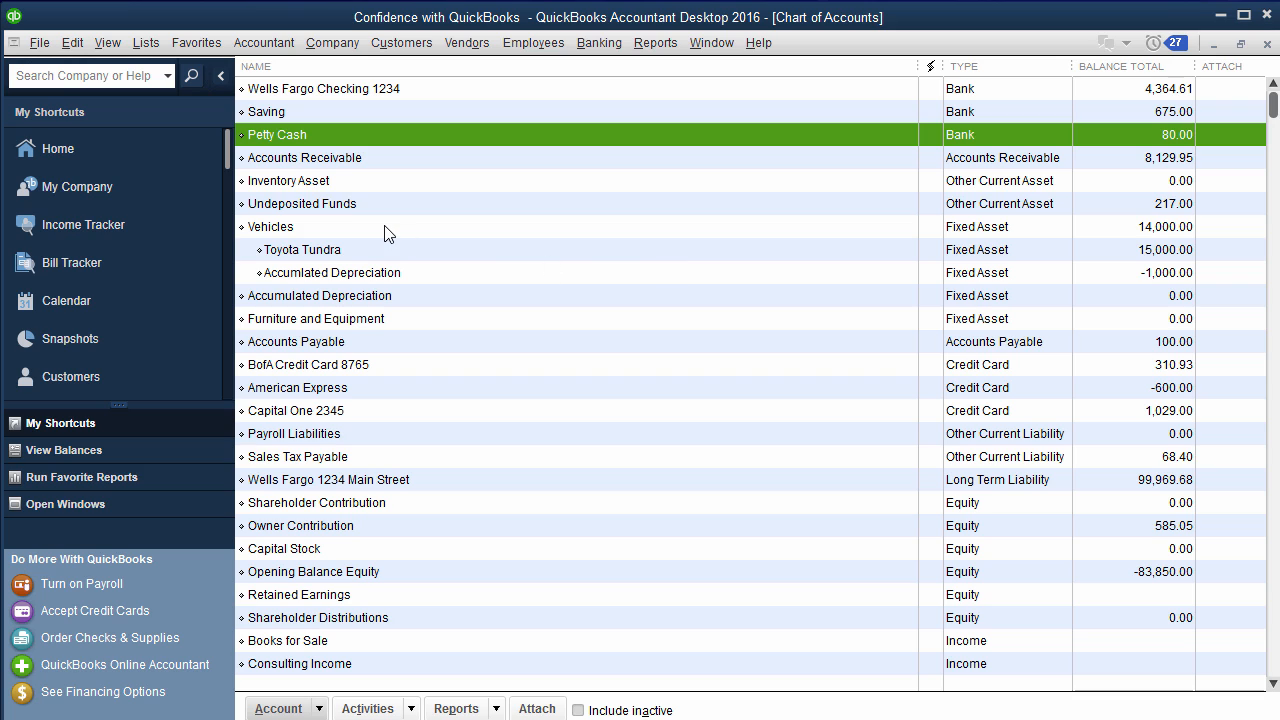
pyautogui.moveTo(258, 89)
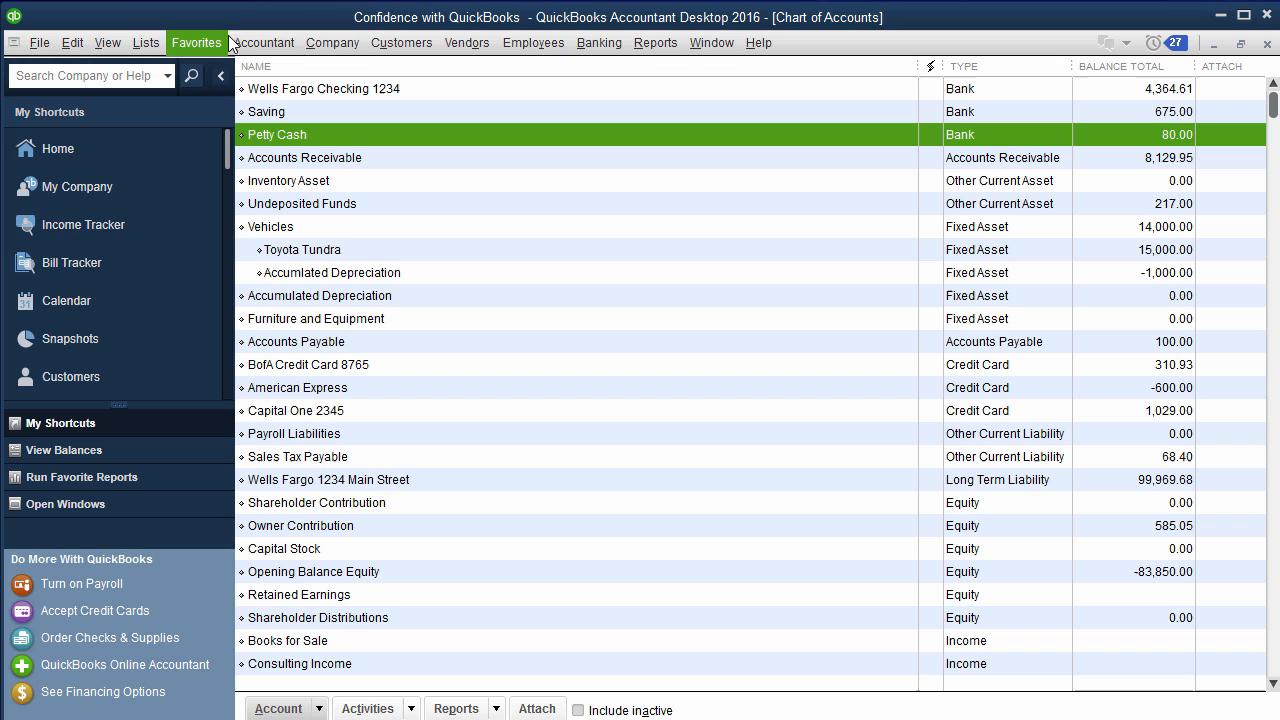
# Start a new entry via Company > Make General Journal Entries.
pyautogui.click(332, 42)
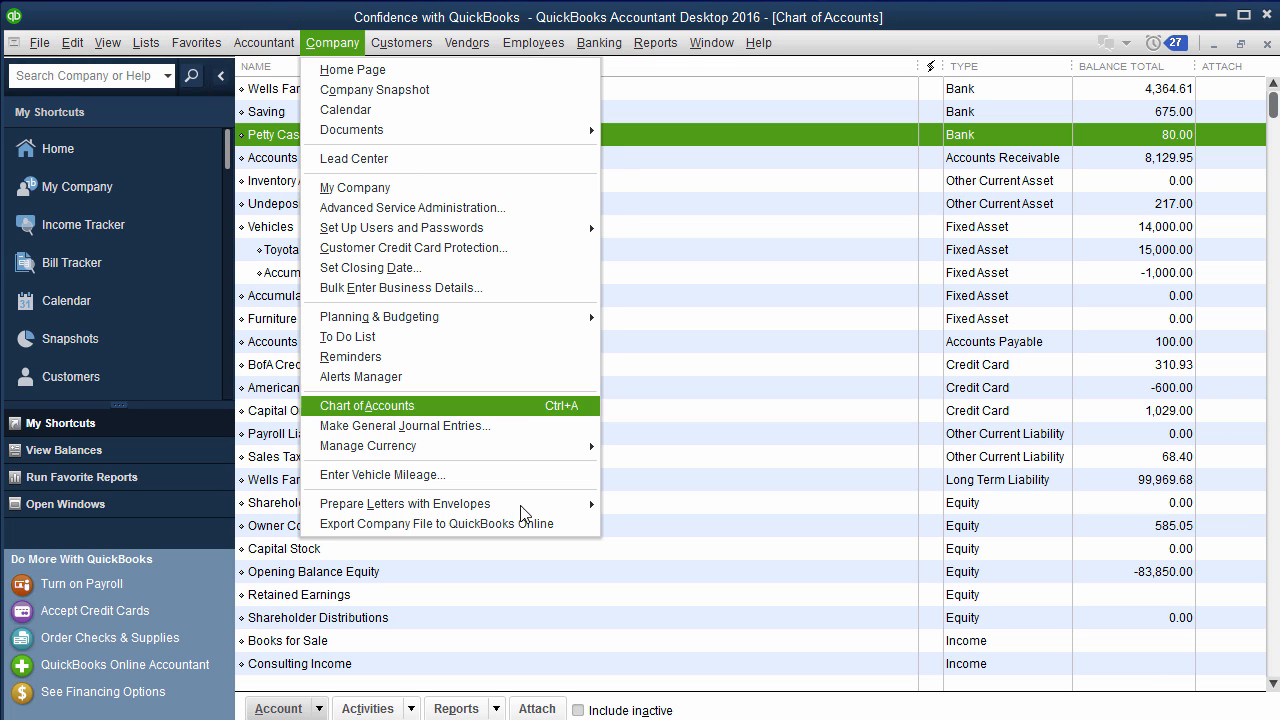
pyautogui.click(367, 405)
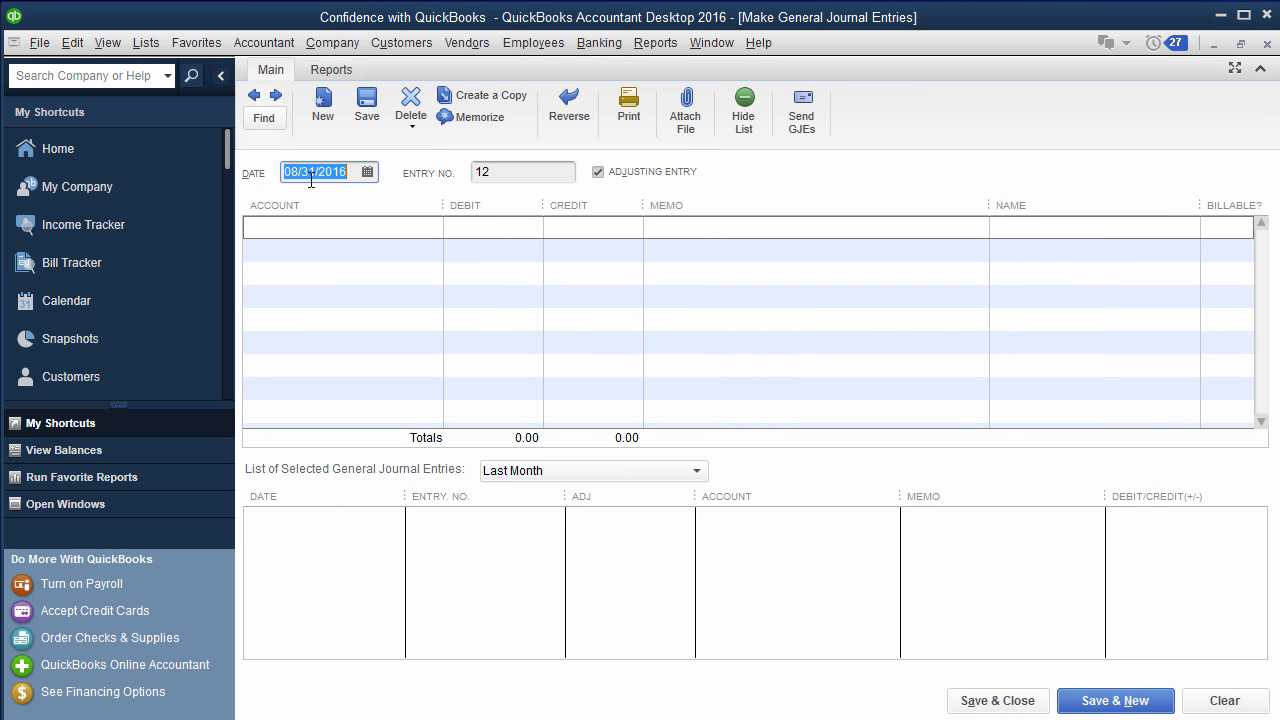
pyautogui.moveTo(389, 189)
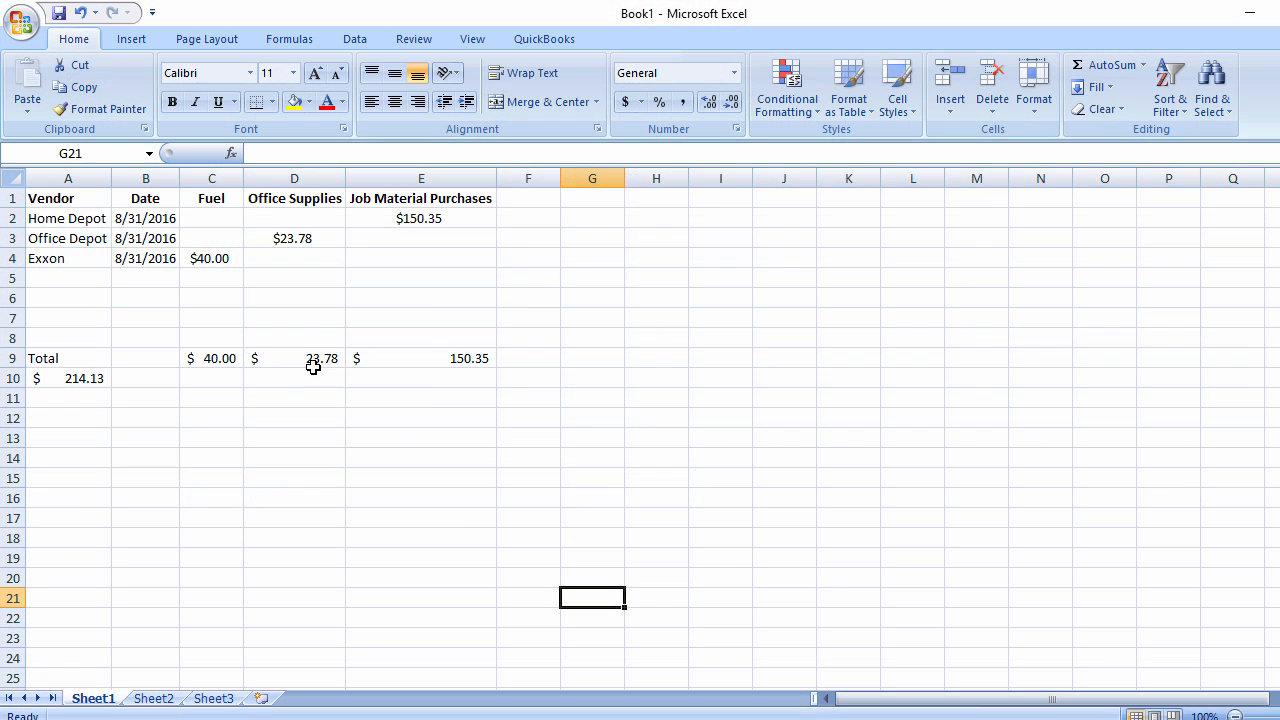
pyautogui.moveTo(61, 210)
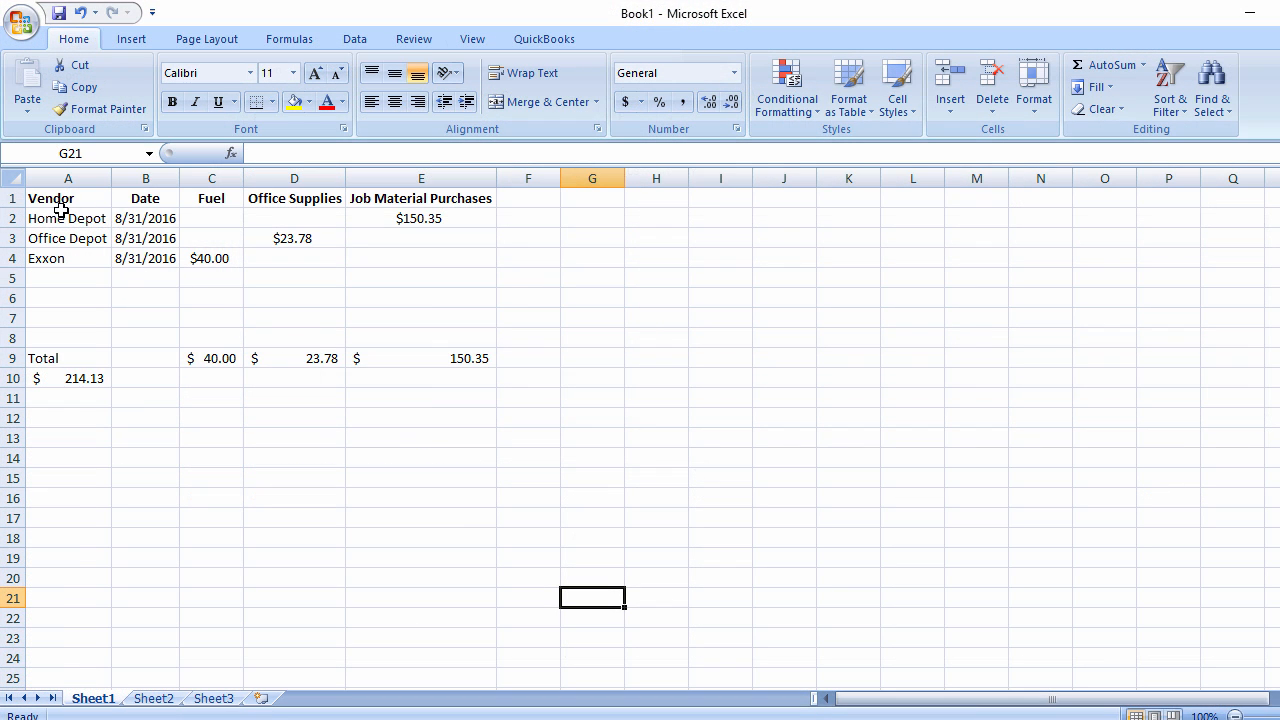
pyautogui.click(68, 198)
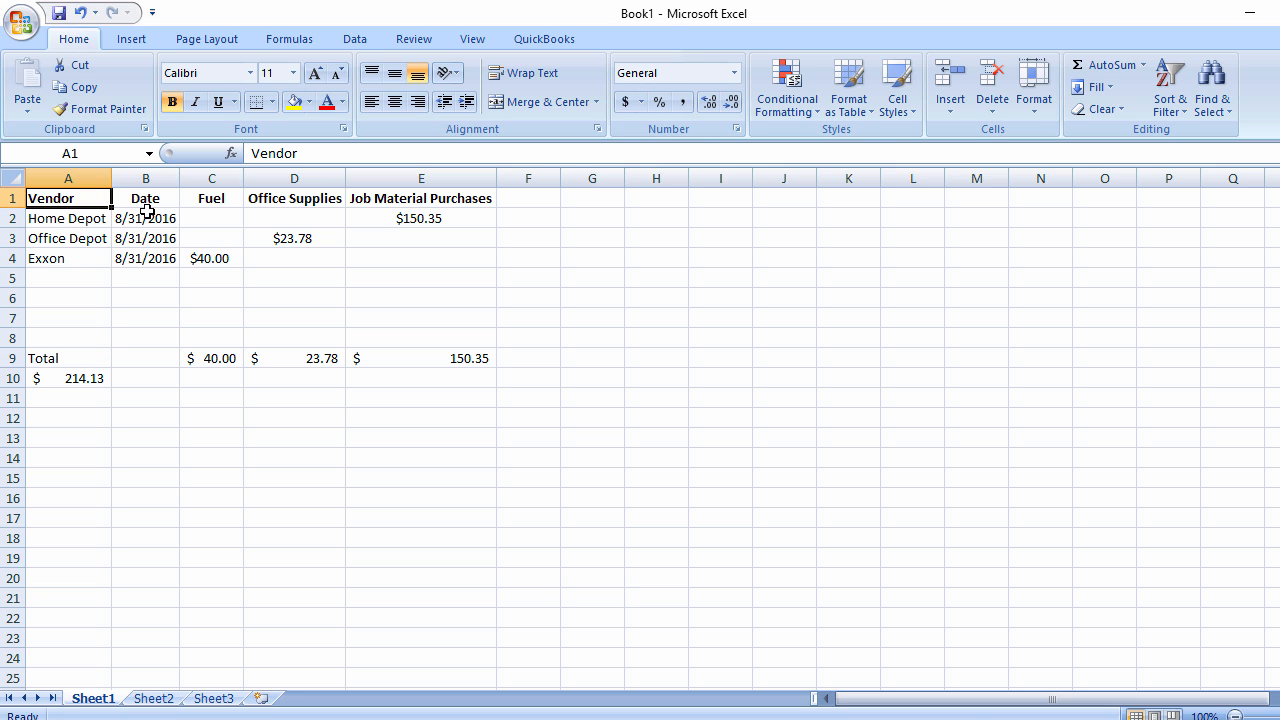
pyautogui.moveTo(318, 328)
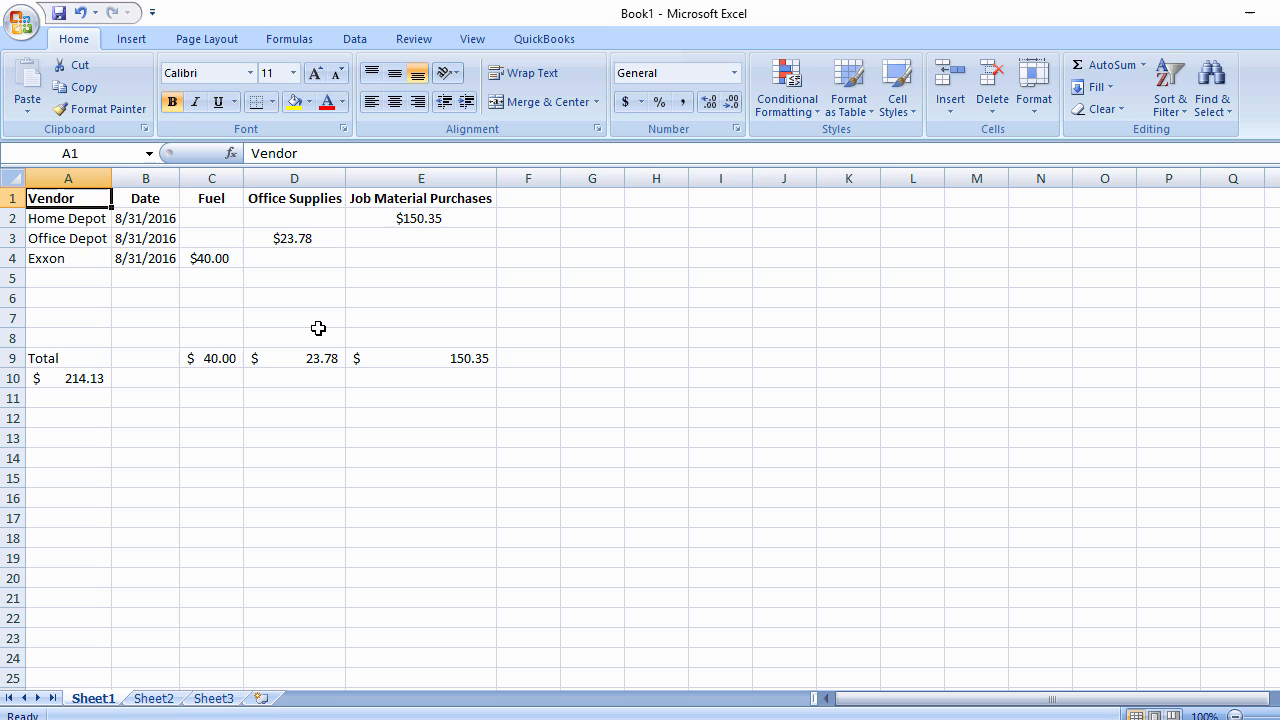
pyautogui.moveTo(203, 325)
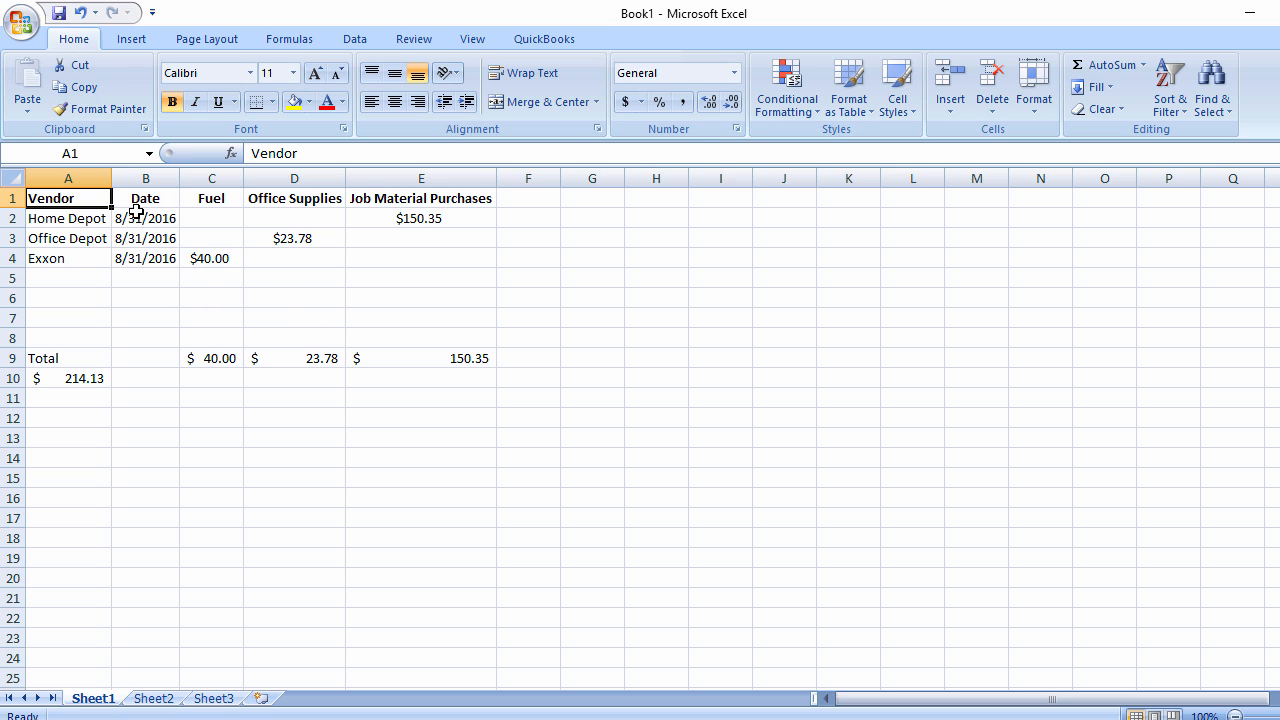
pyautogui.moveTo(120, 199)
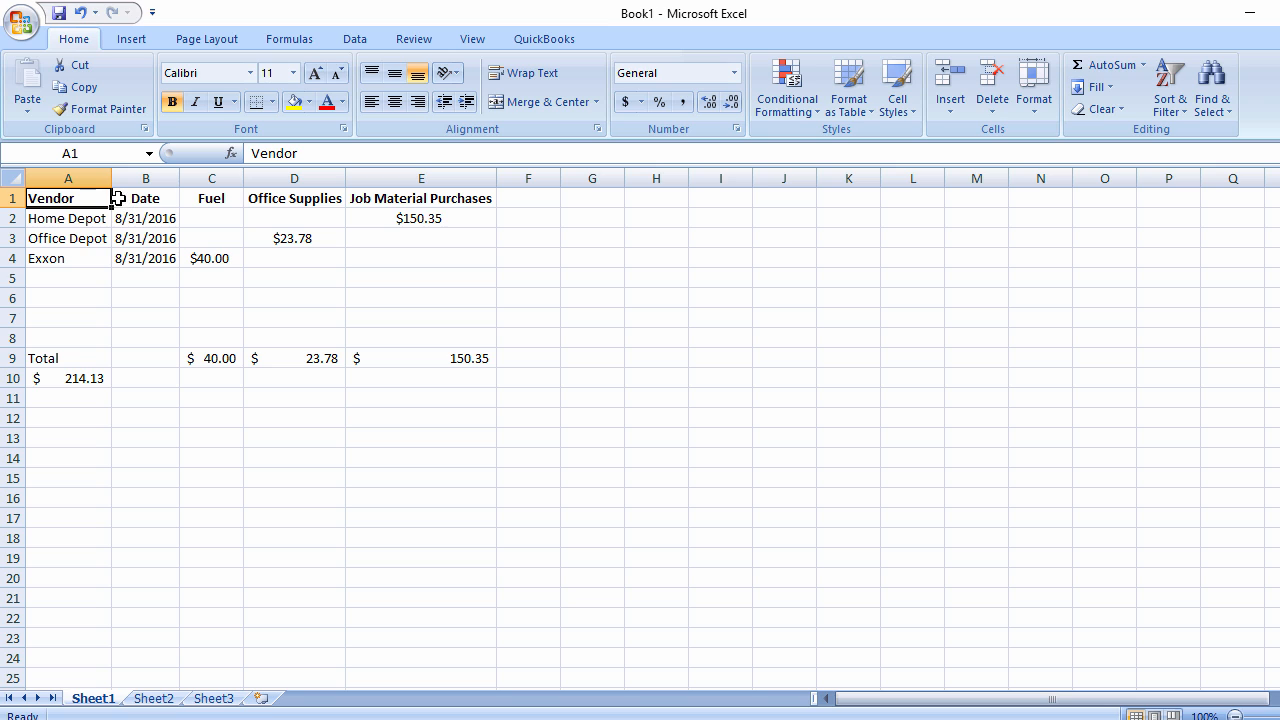
pyautogui.moveTo(151, 273)
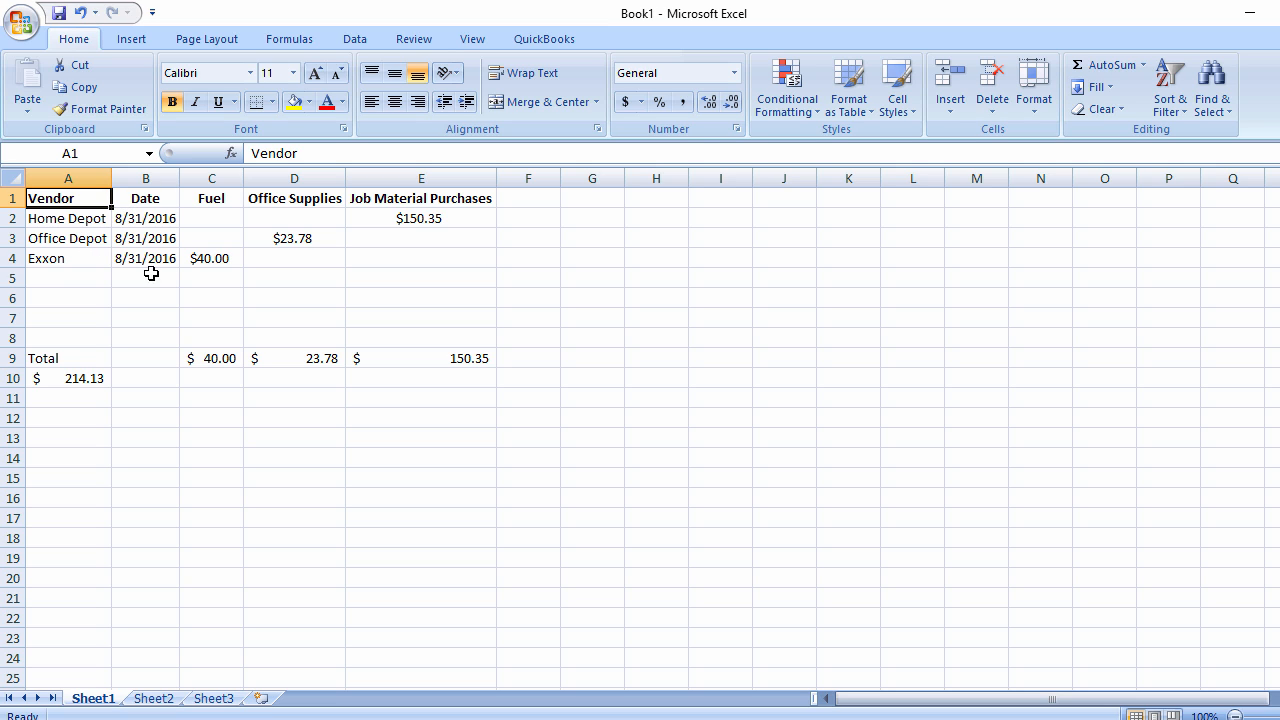
pyautogui.moveTo(215, 268)
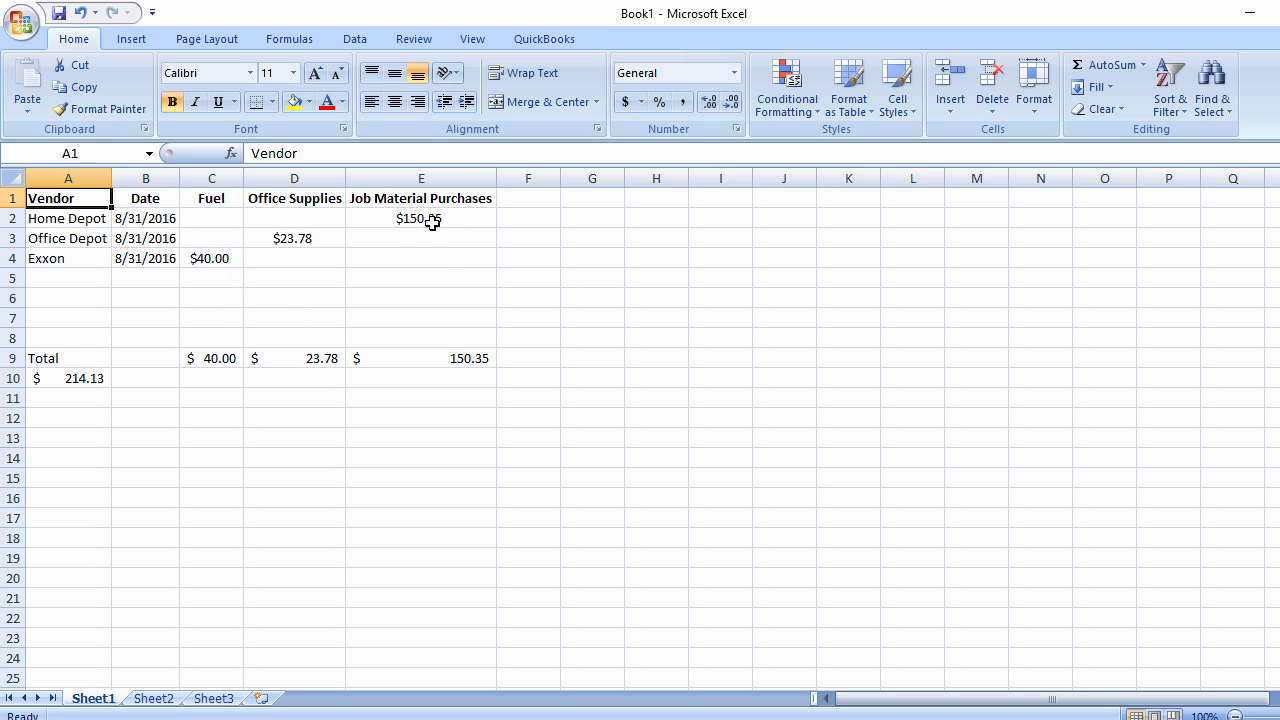
pyautogui.moveTo(186, 363)
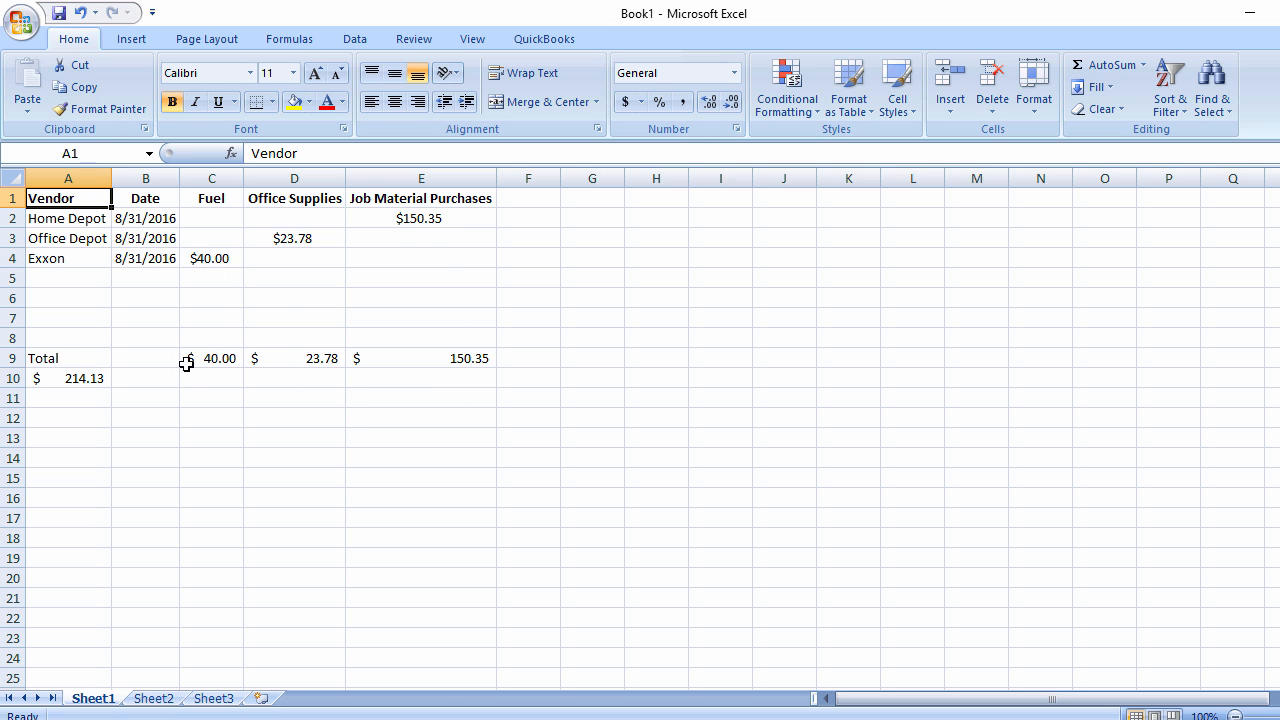
pyautogui.moveTo(261, 365)
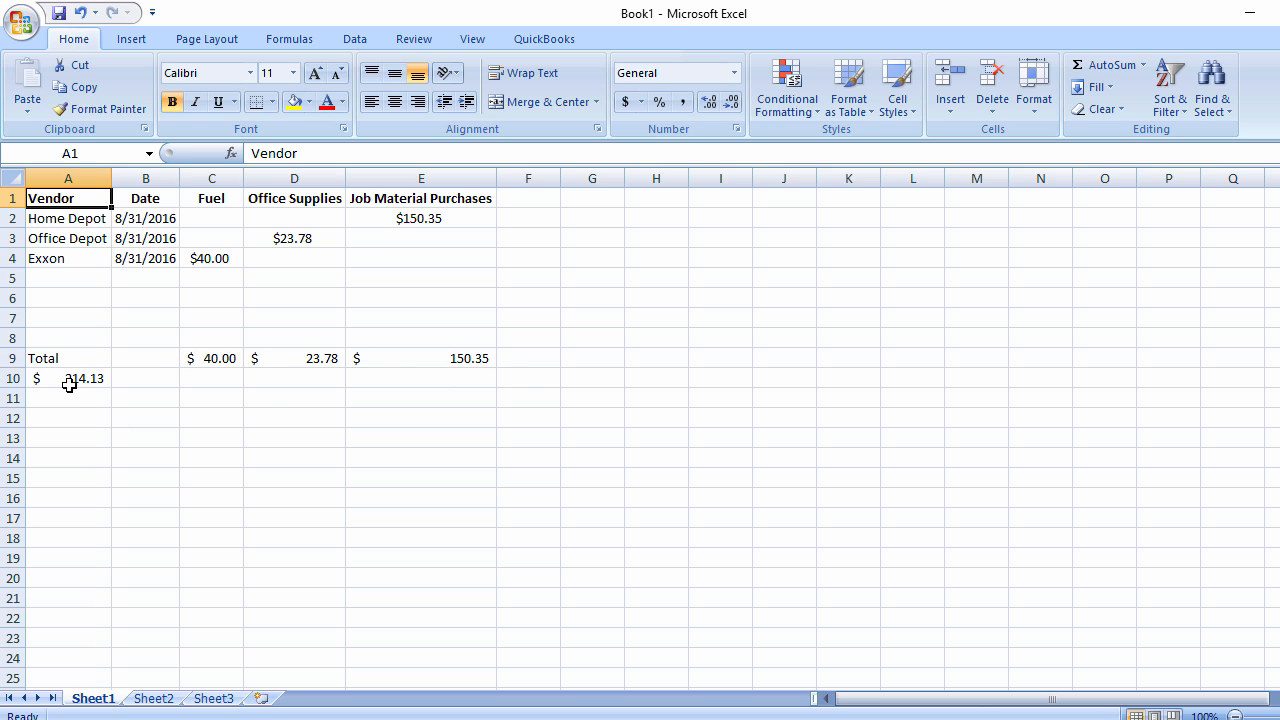
pyautogui.click(68, 378)
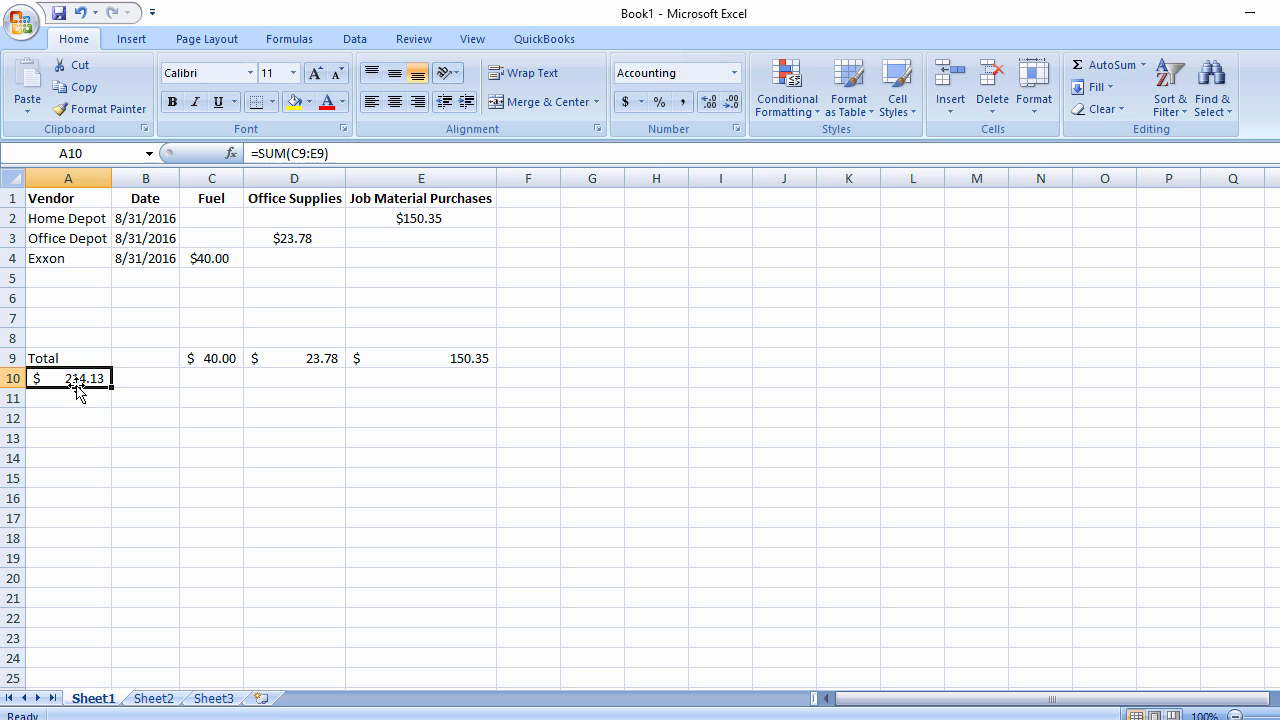
pyautogui.moveTo(323, 343)
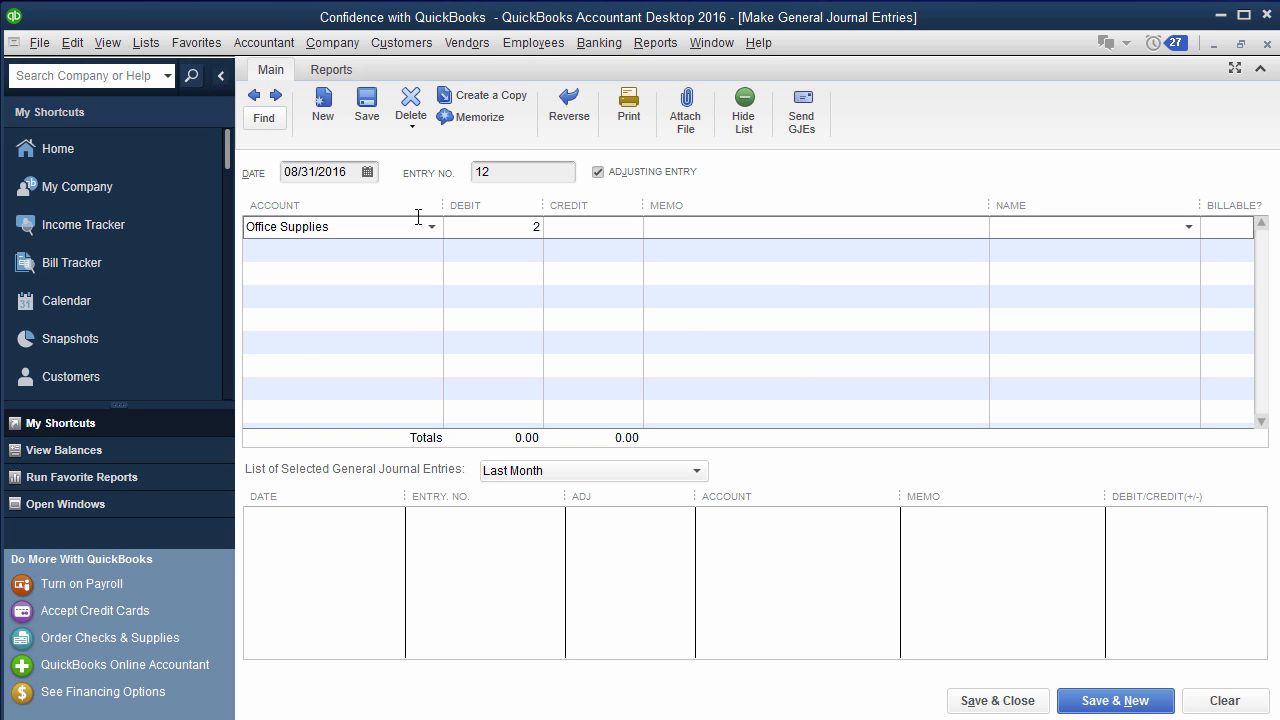
# Debit Office Supplies 23.98 and Fuel 20.00, assign the 43.98 credit account, and save.
pyautogui.write('3.98')
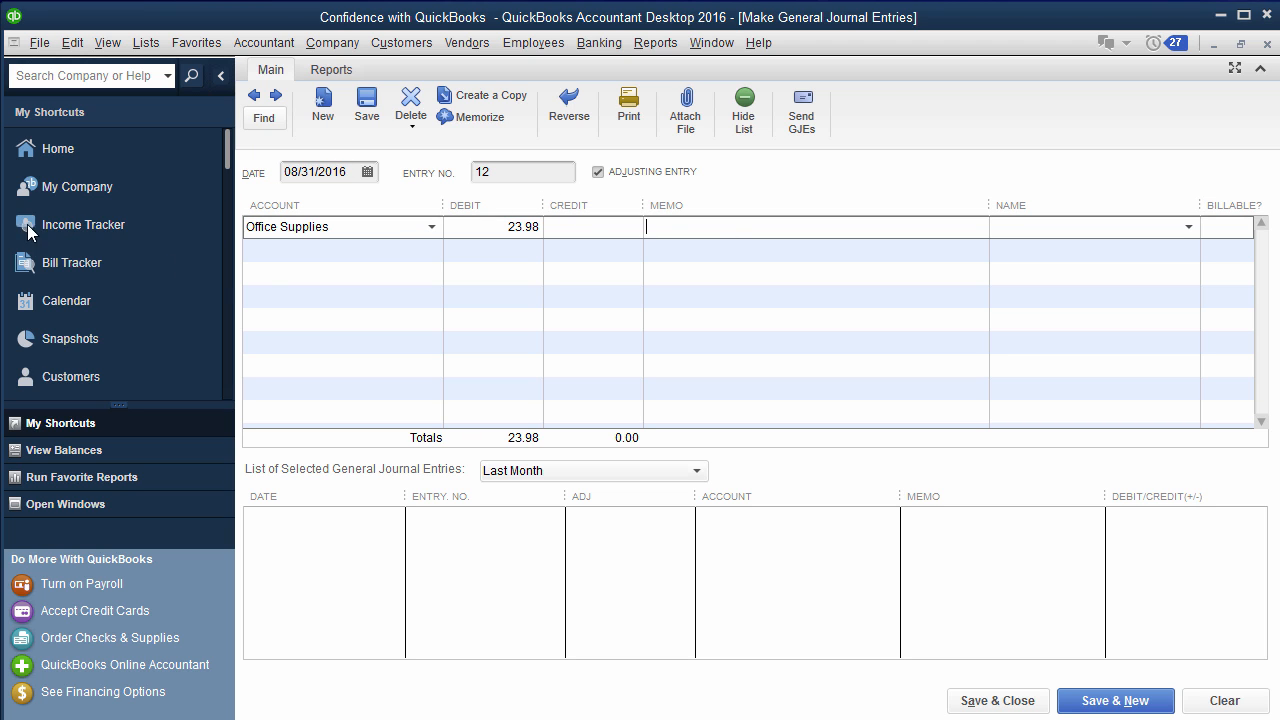
pyautogui.write('Fuel')
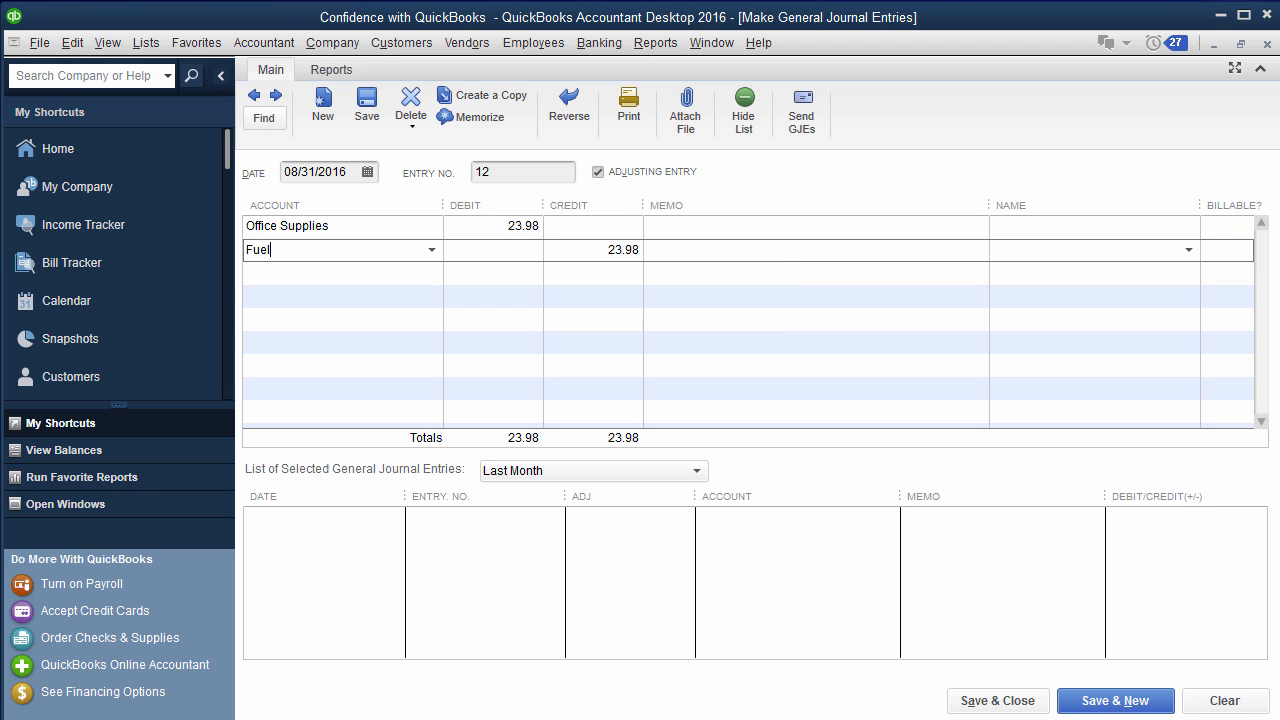
pyautogui.write('20.00')
pyautogui.click(343, 273)
pyautogui.write('O')
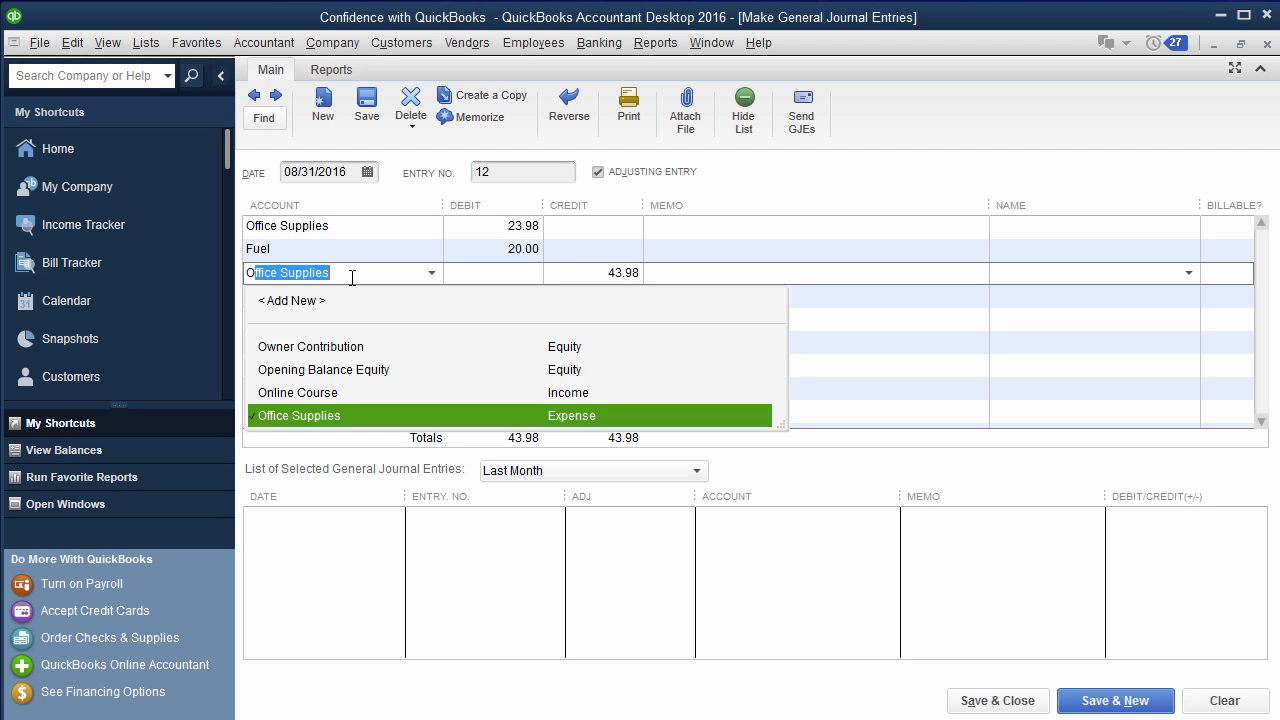
pyautogui.click(310, 346)
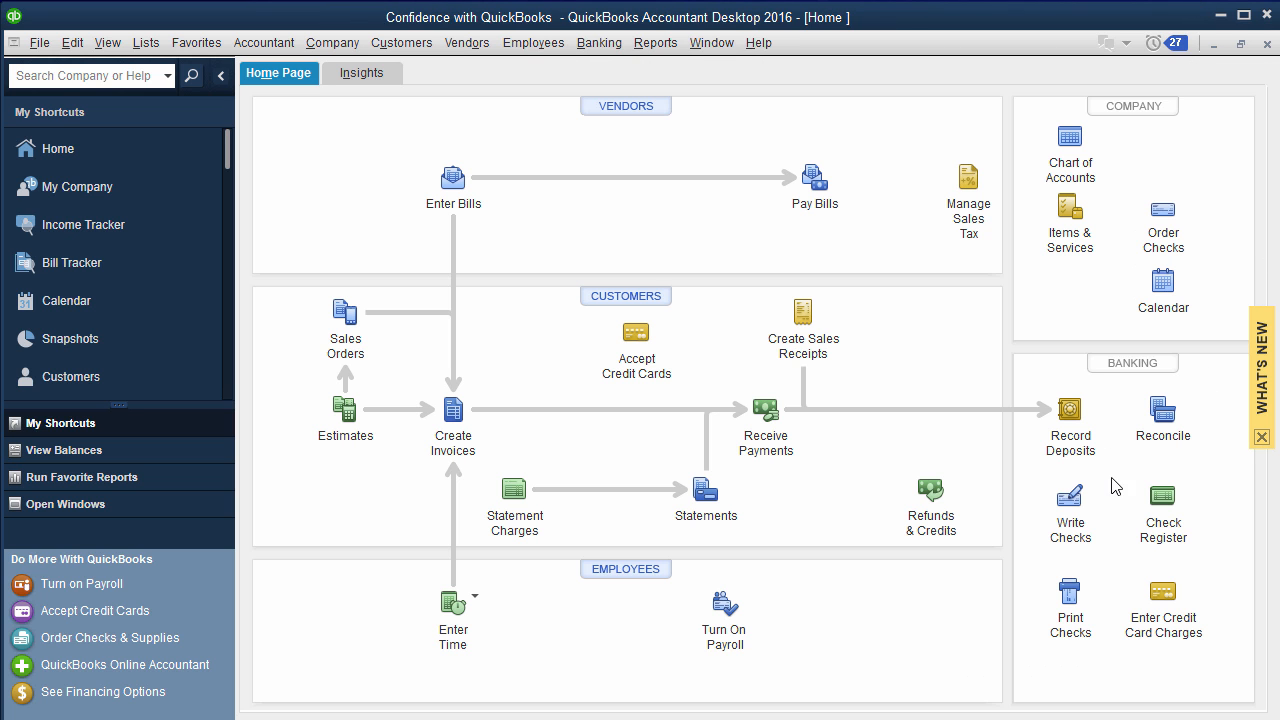
# Write a 120.00 check to the chosen payee, split into Fuel 40.00 and Office Supplies.
pyautogui.click(1069, 510)
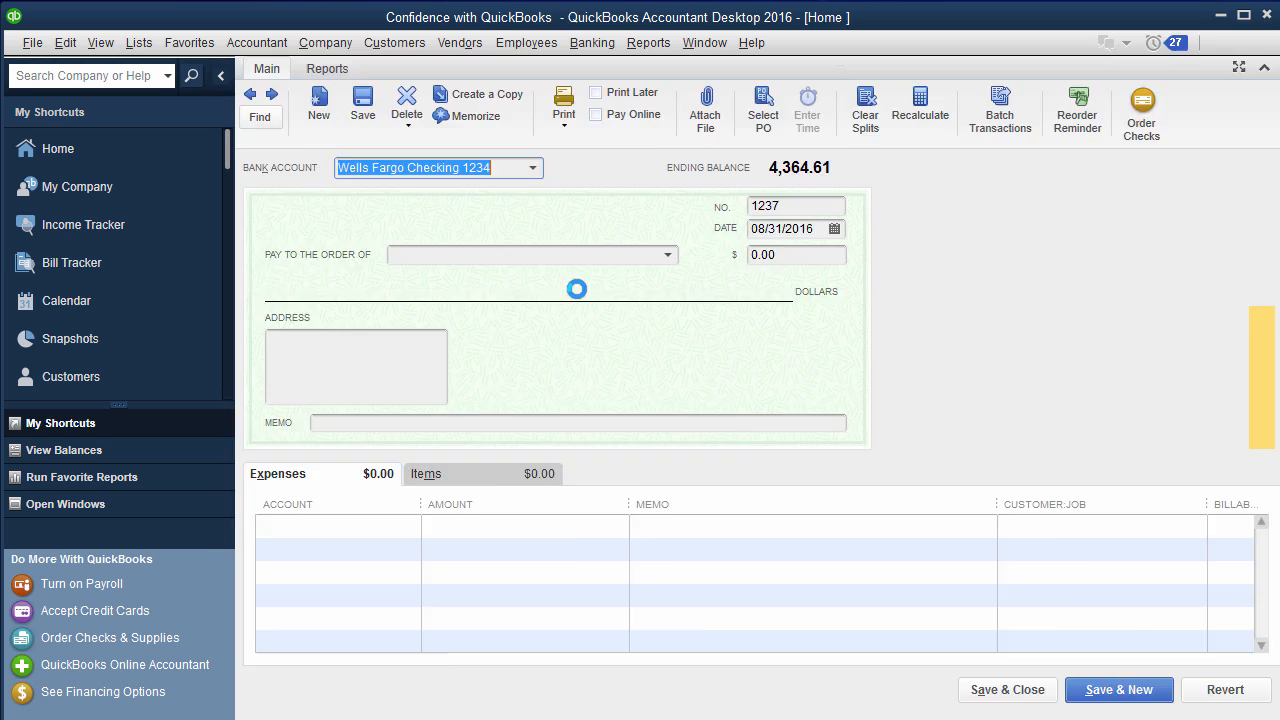
pyautogui.click(520, 254)
pyautogui.write('Candus Kampfer')
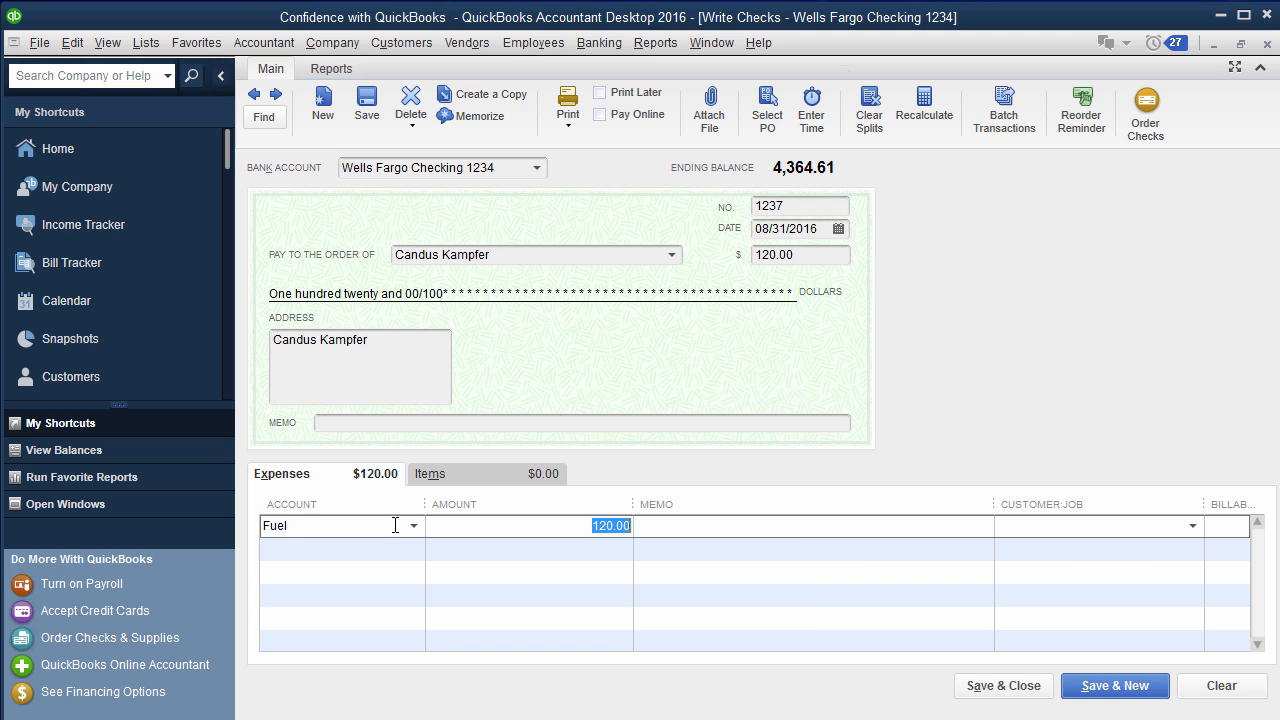
pyautogui.write('40.')
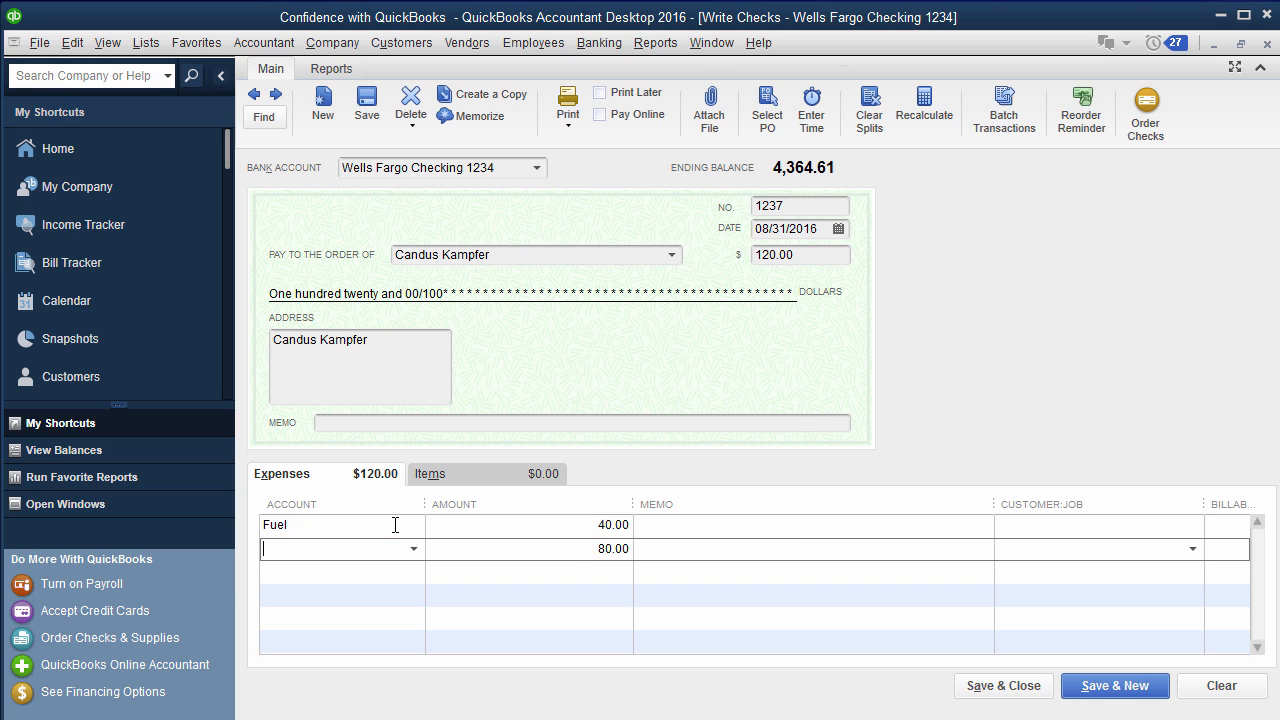
pyautogui.write('ffice Supplies')
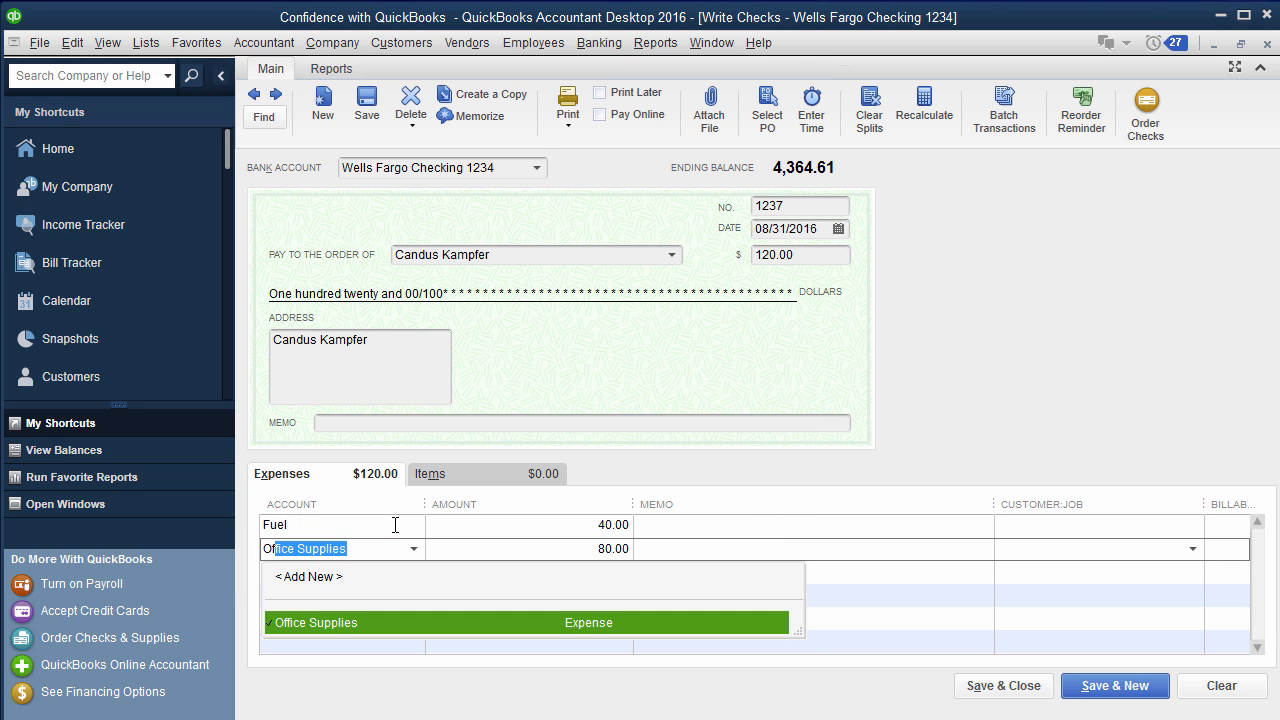
pyautogui.click(315, 622)
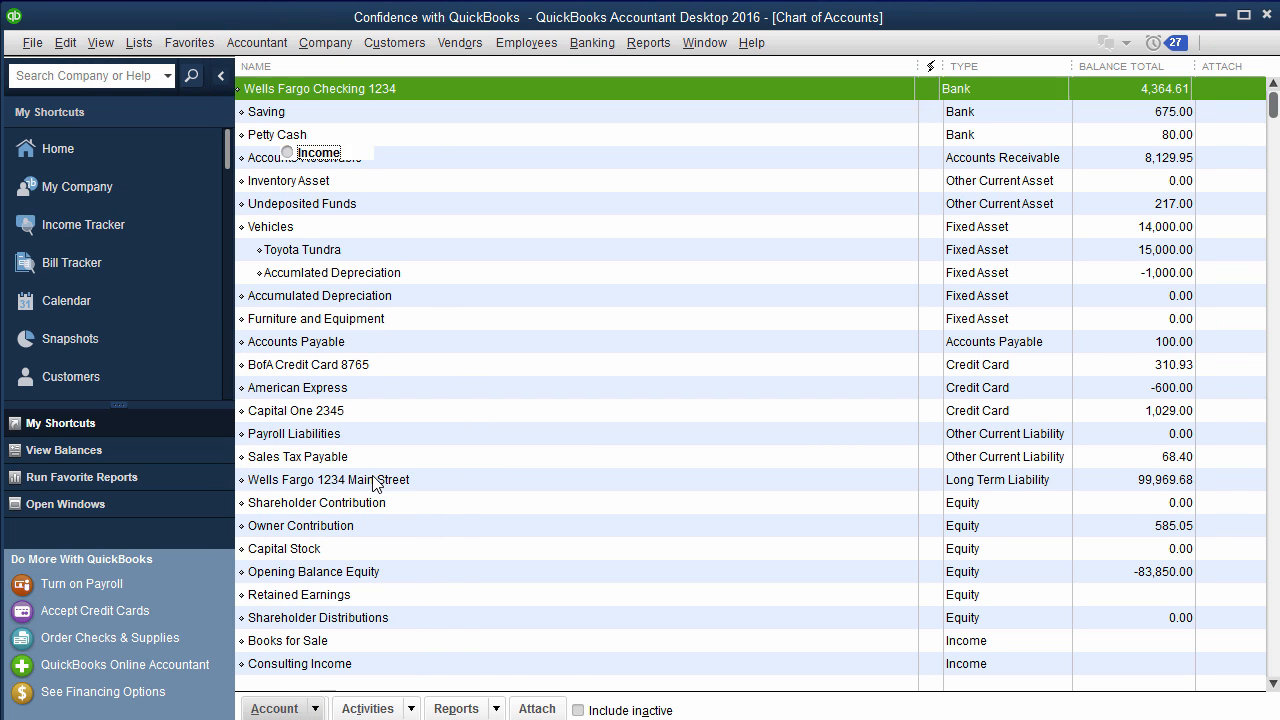
# Reopen the Petty Cash account from the Chart of Accounts.
pyautogui.doubleClick(277, 134)
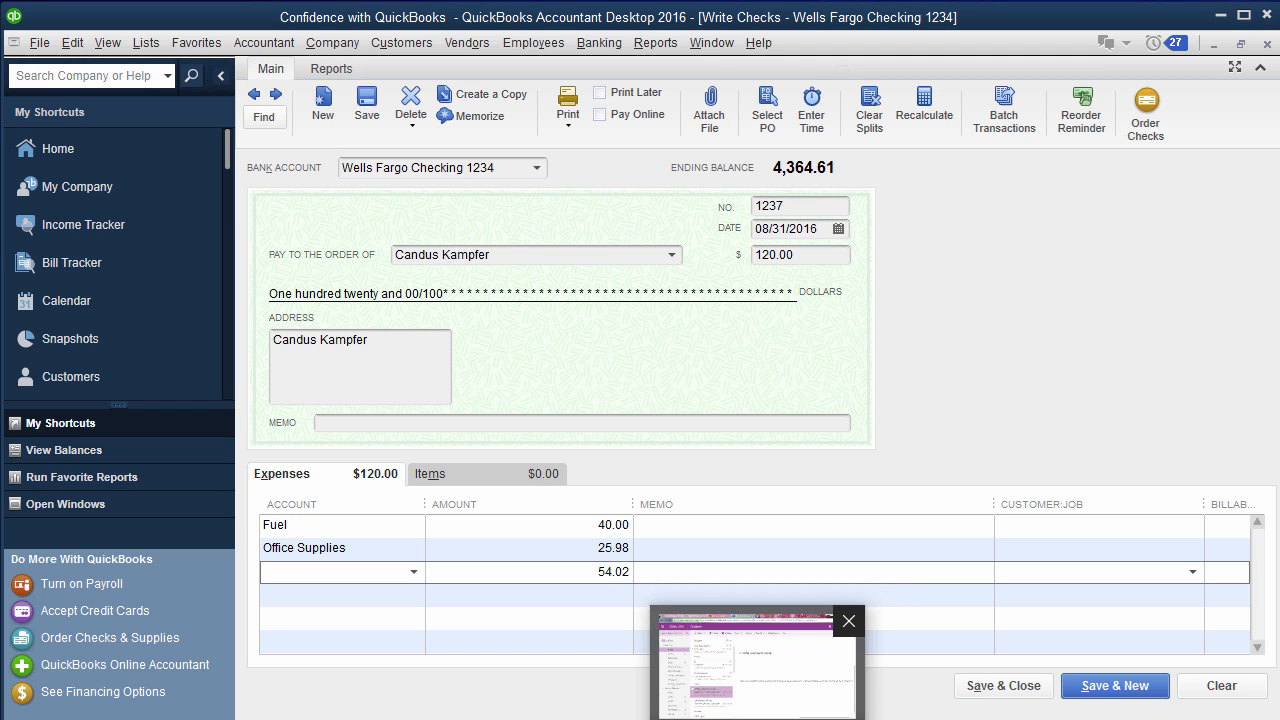
# Select the check's new split line holding the 54.02 remainder to assign its account.
pyautogui.click(300, 571)
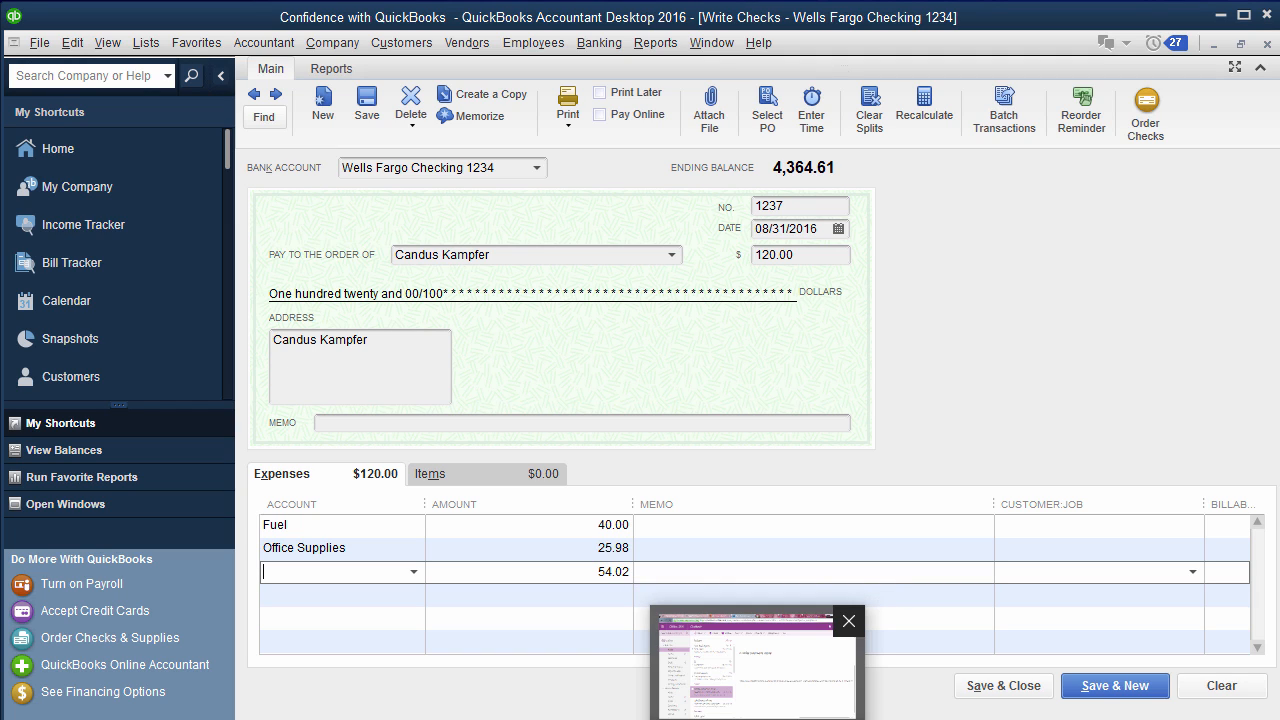